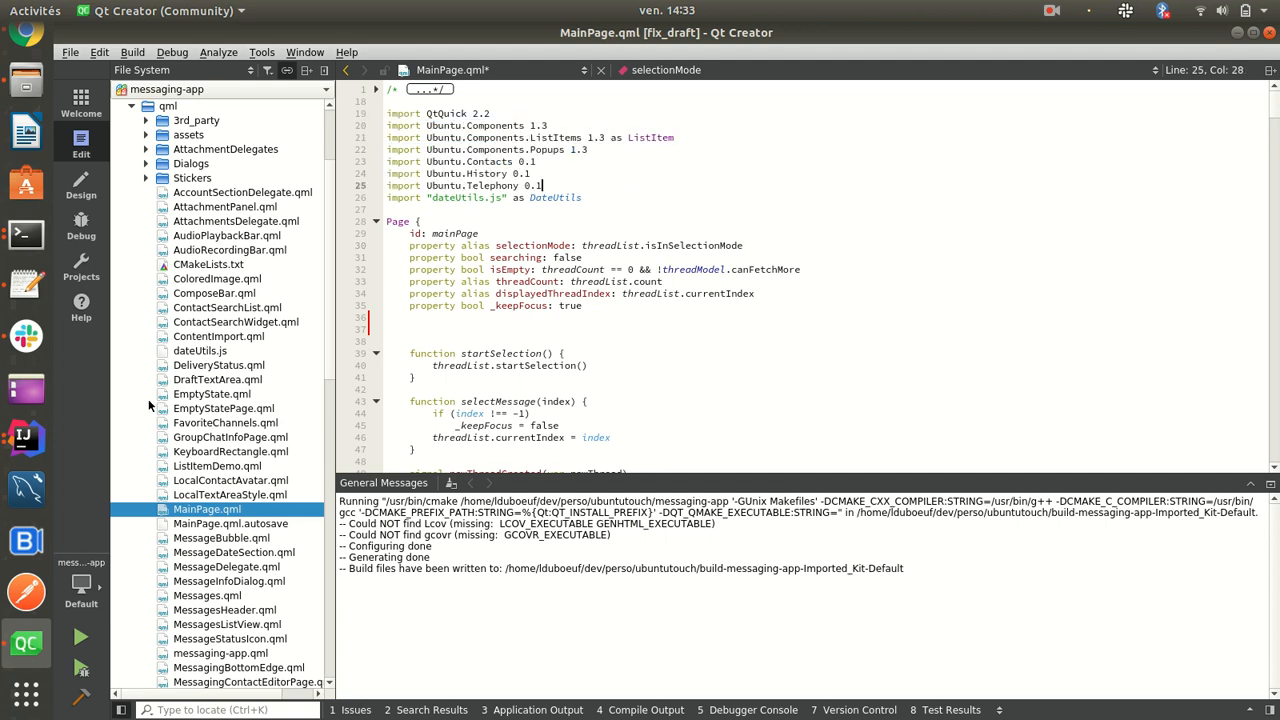
mouse_move(22, 52)
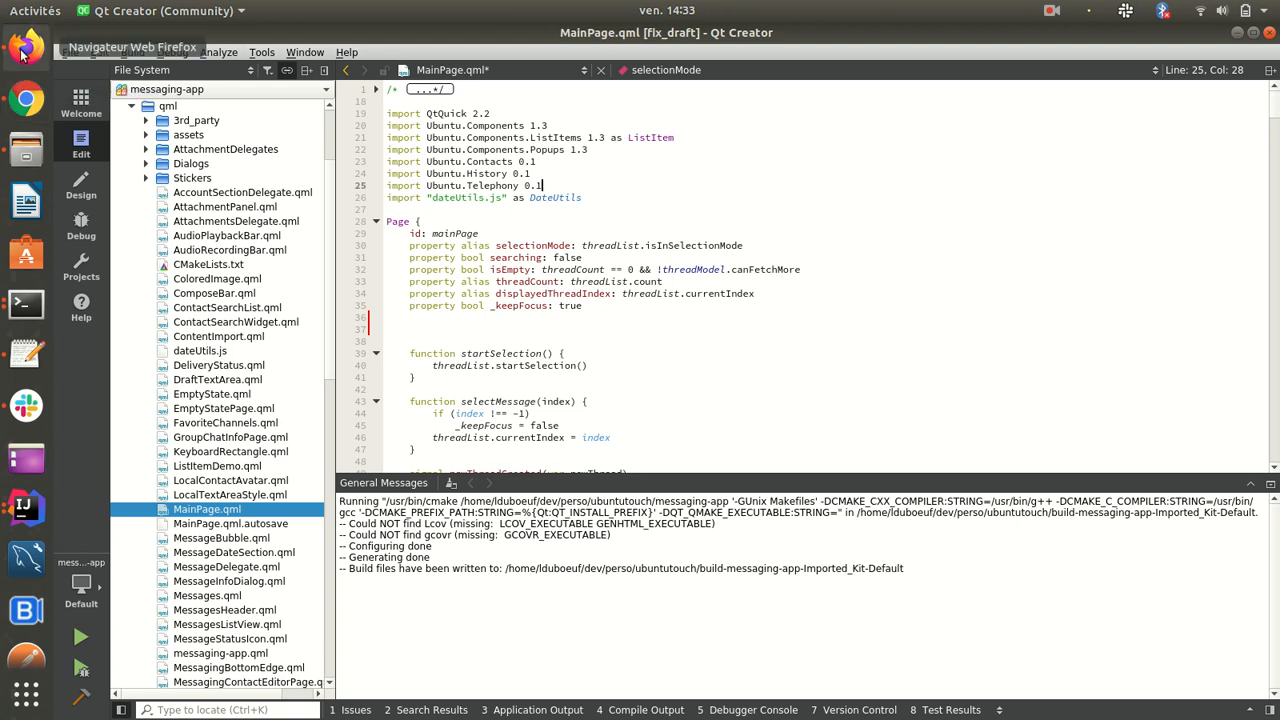
Step: Review the forum guide's Ubuntu components package name in Firefox, then return to MainPage.qml with its imports deselected
left_click(36, 48)
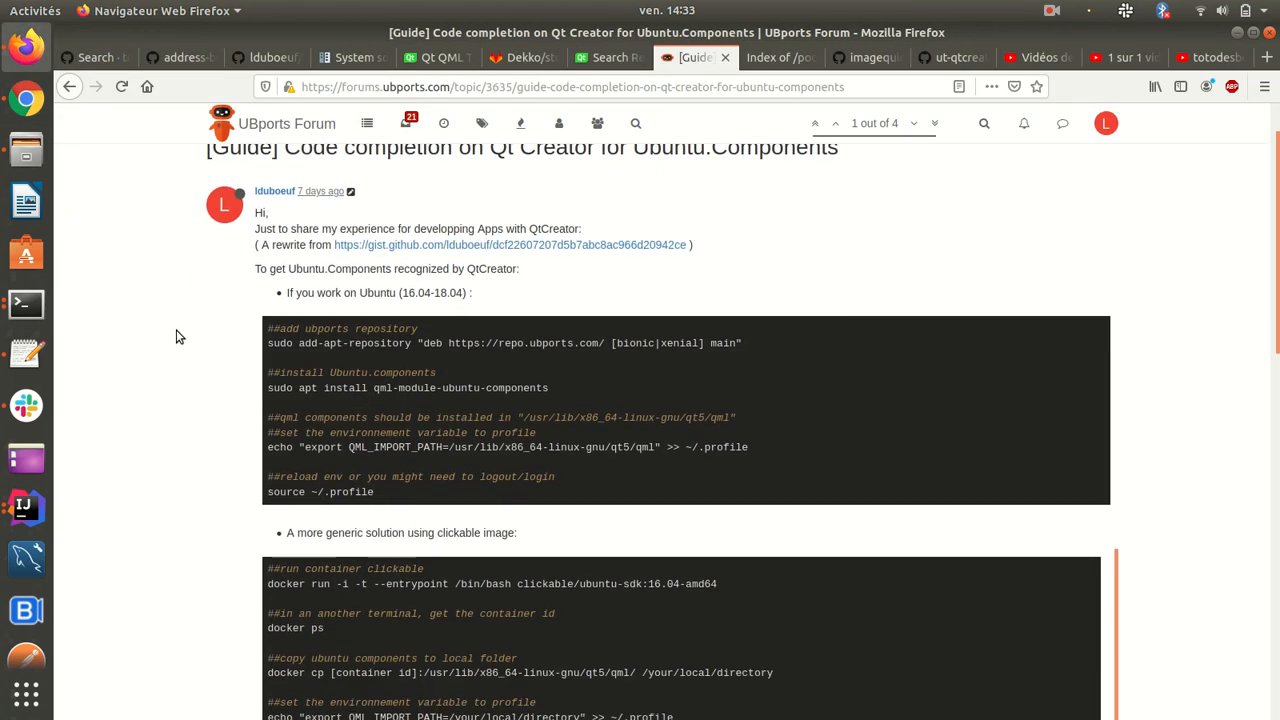
scroll("down", 3)
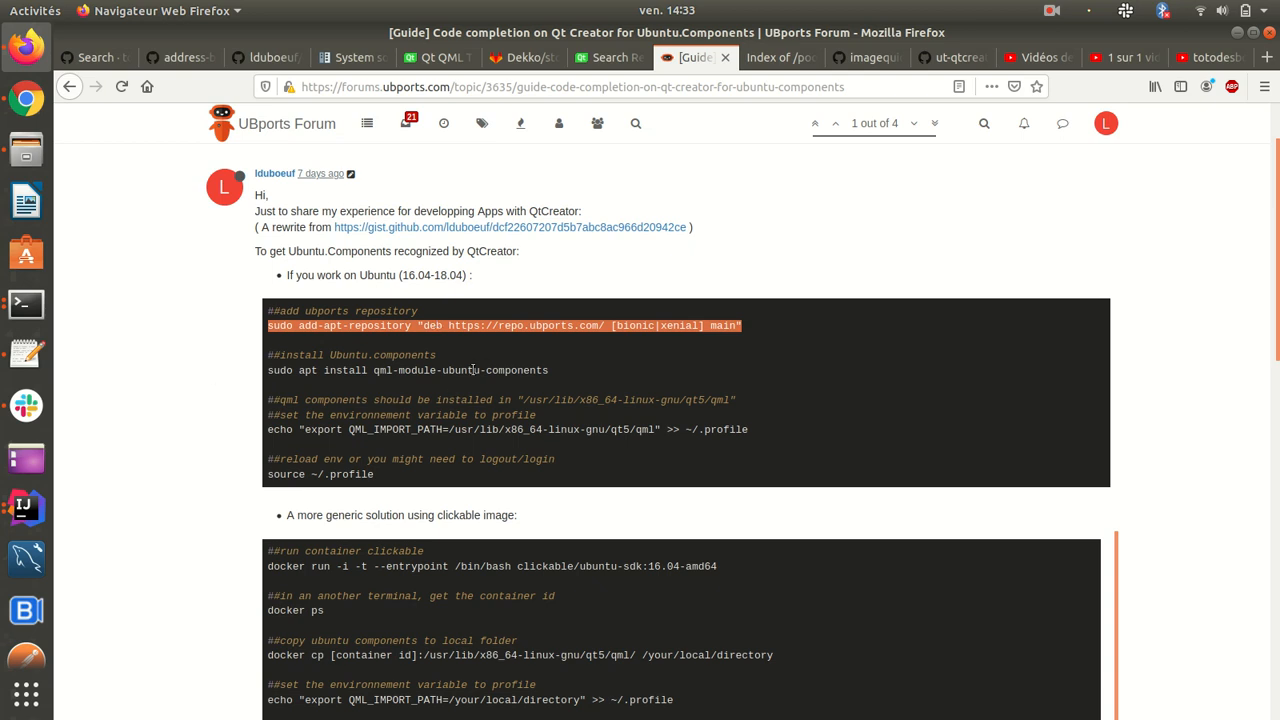
double_click(448, 370)
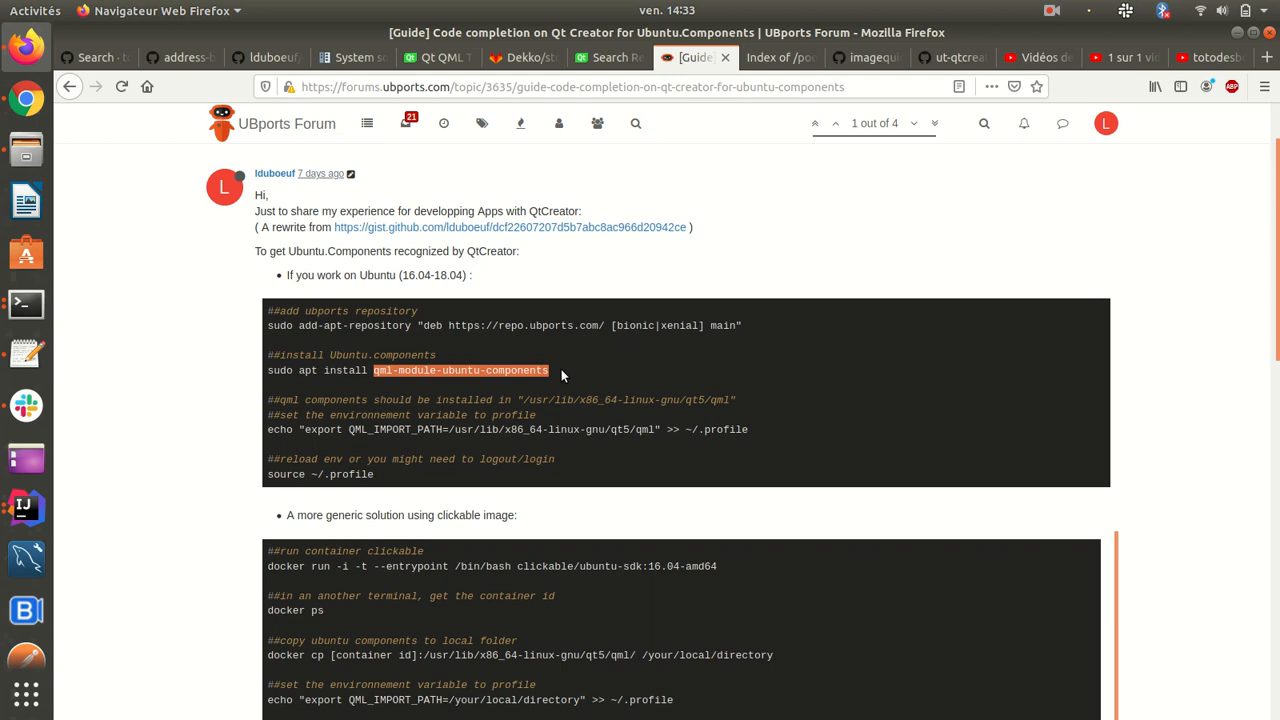
mouse_move(124, 552)
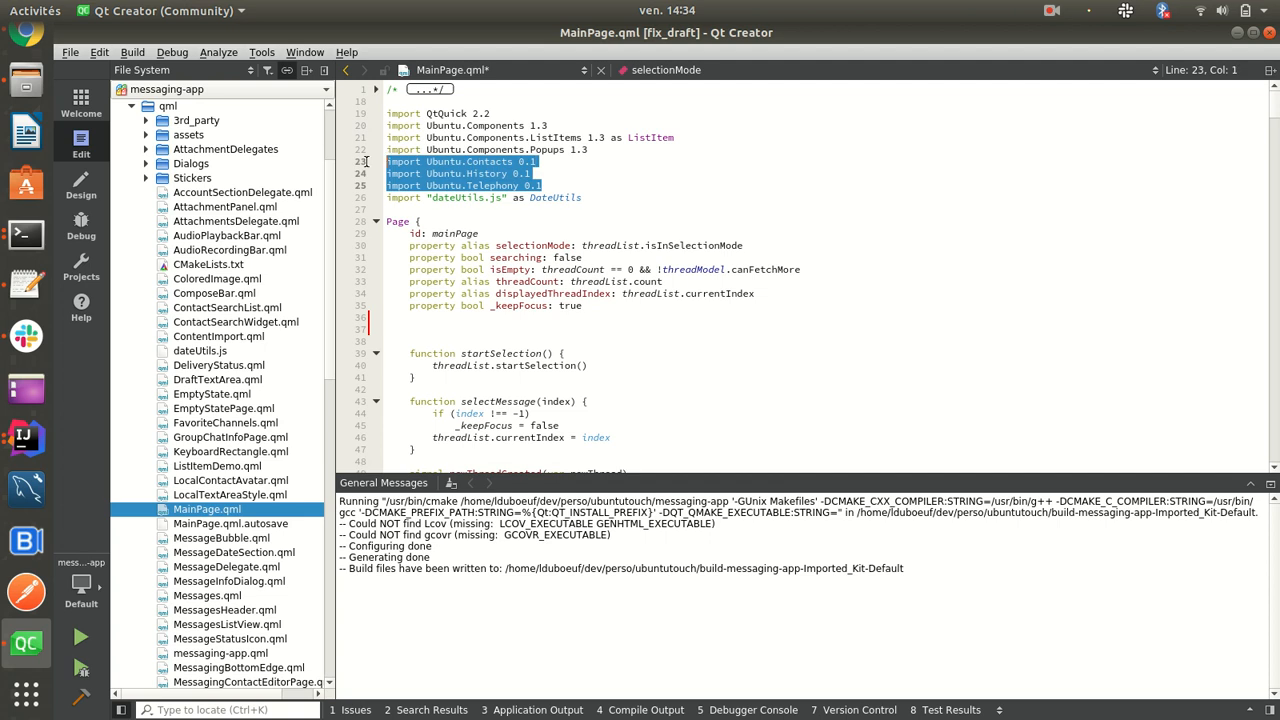
left_click(488, 160)
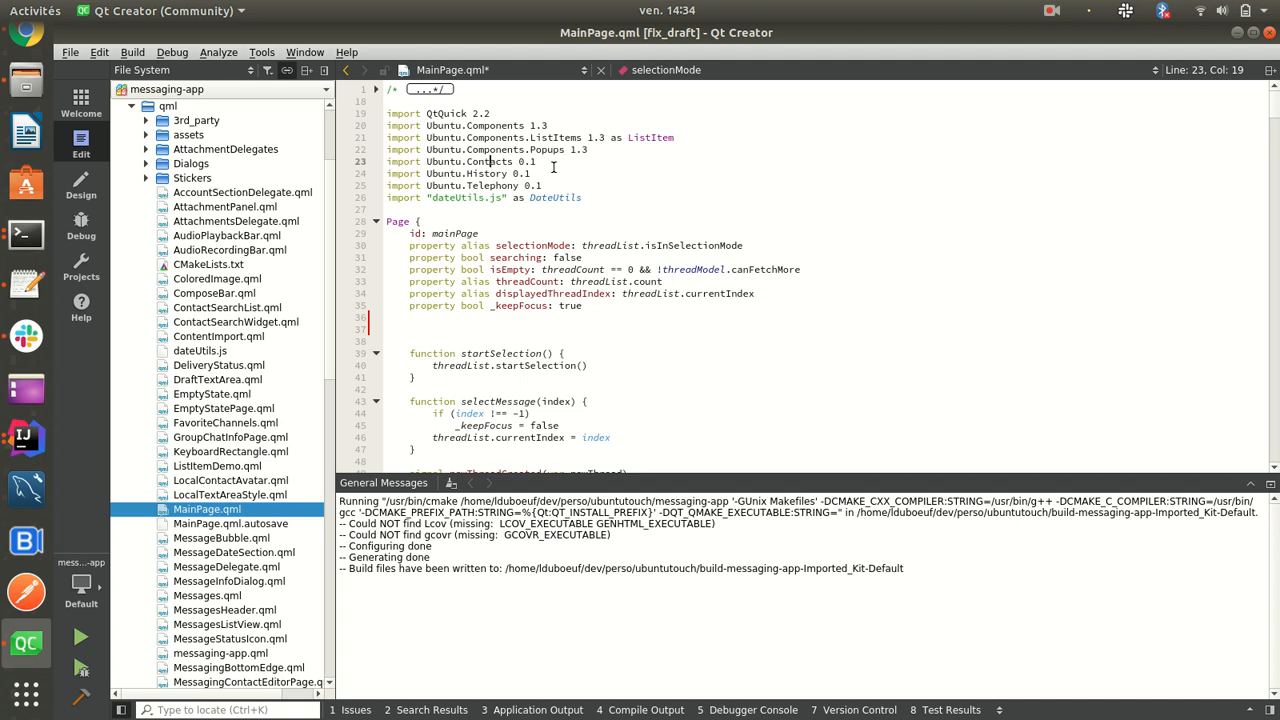
mouse_move(44, 324)
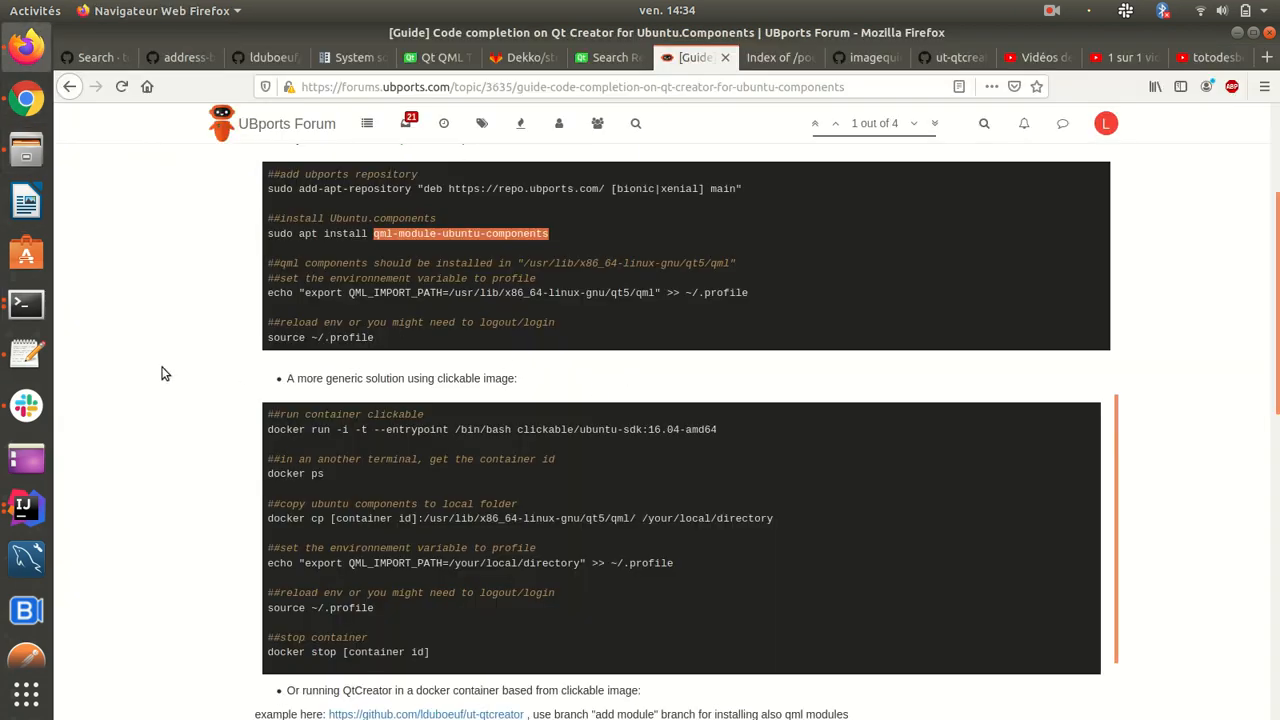
scroll("down", 3)
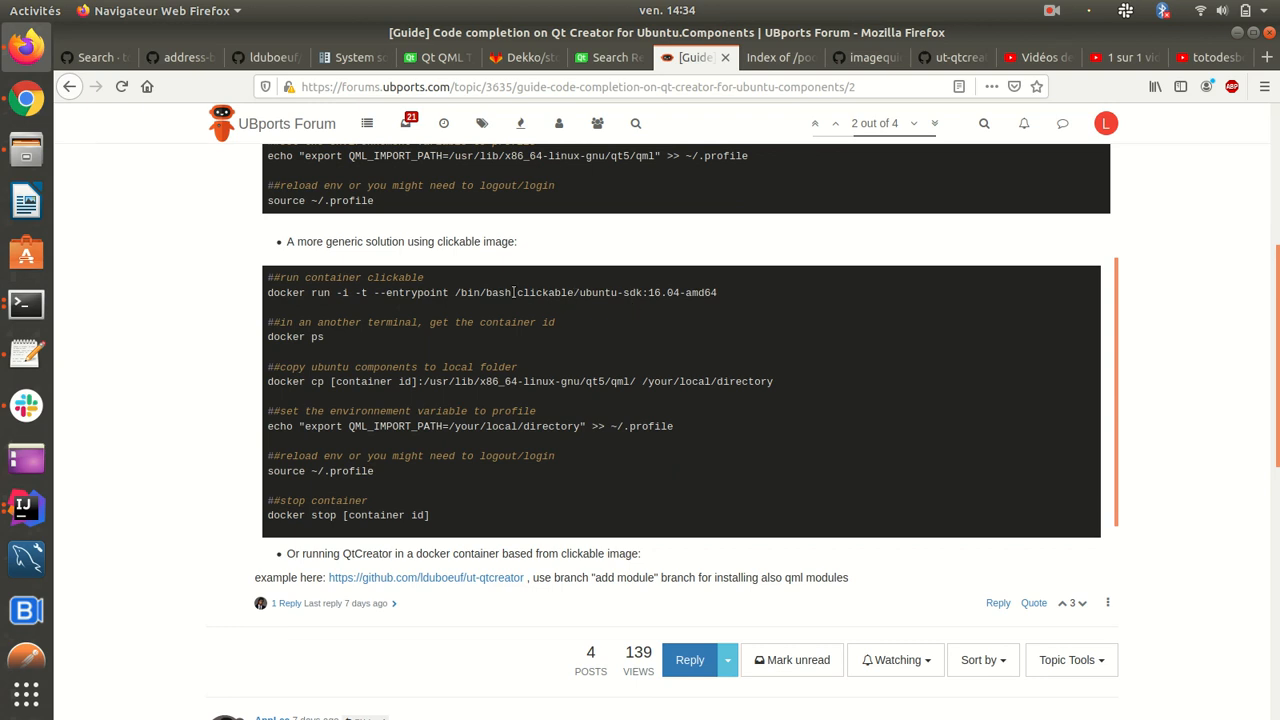
double_click(536, 380)
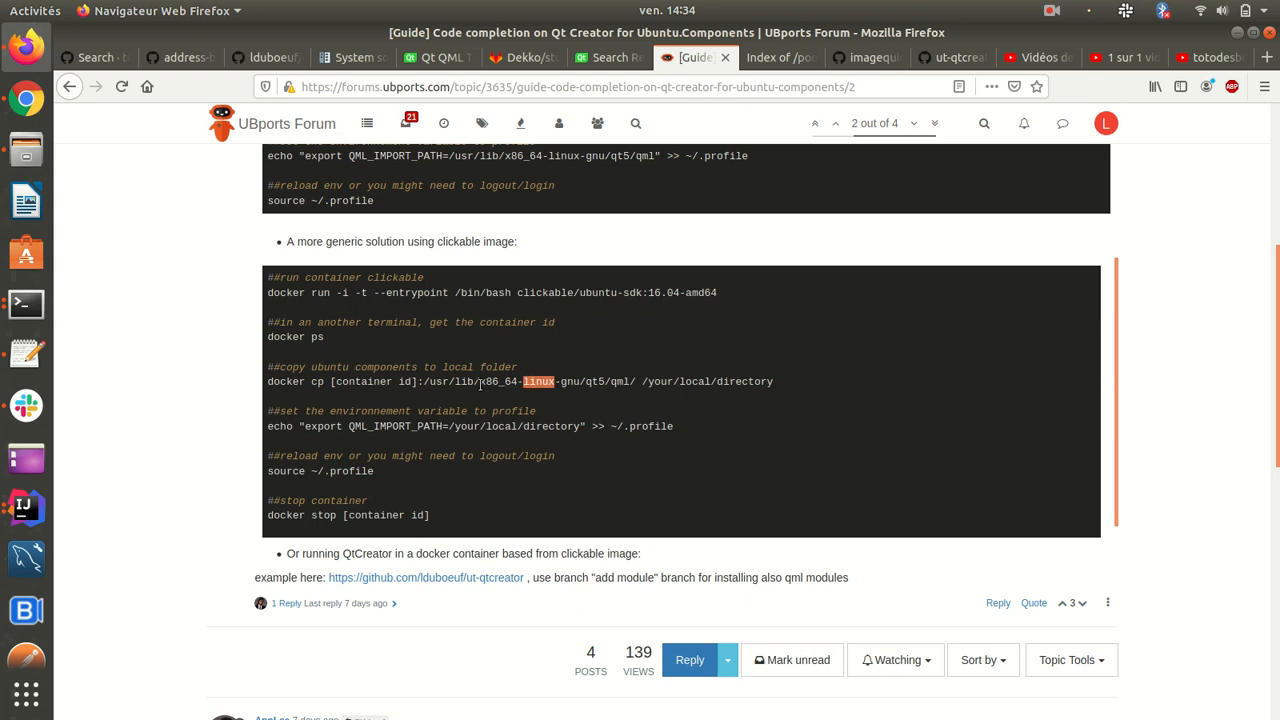
mouse_move(488, 388)
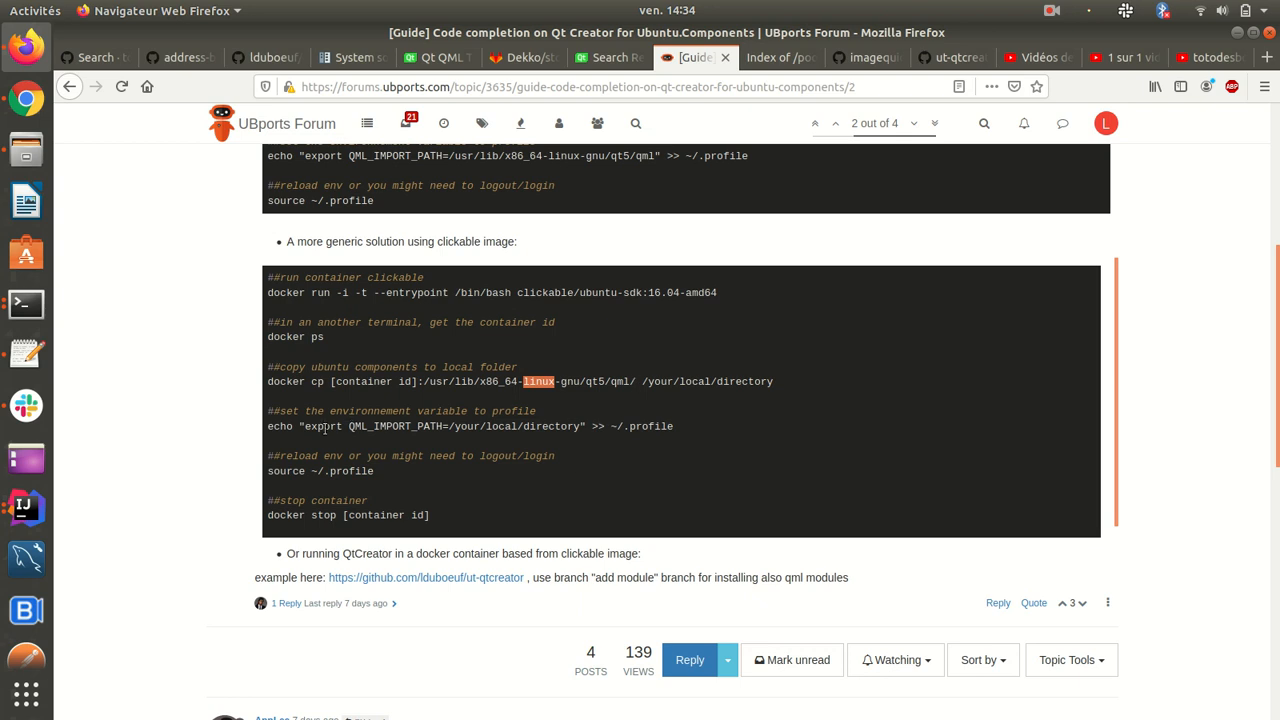
double_click(322, 426)
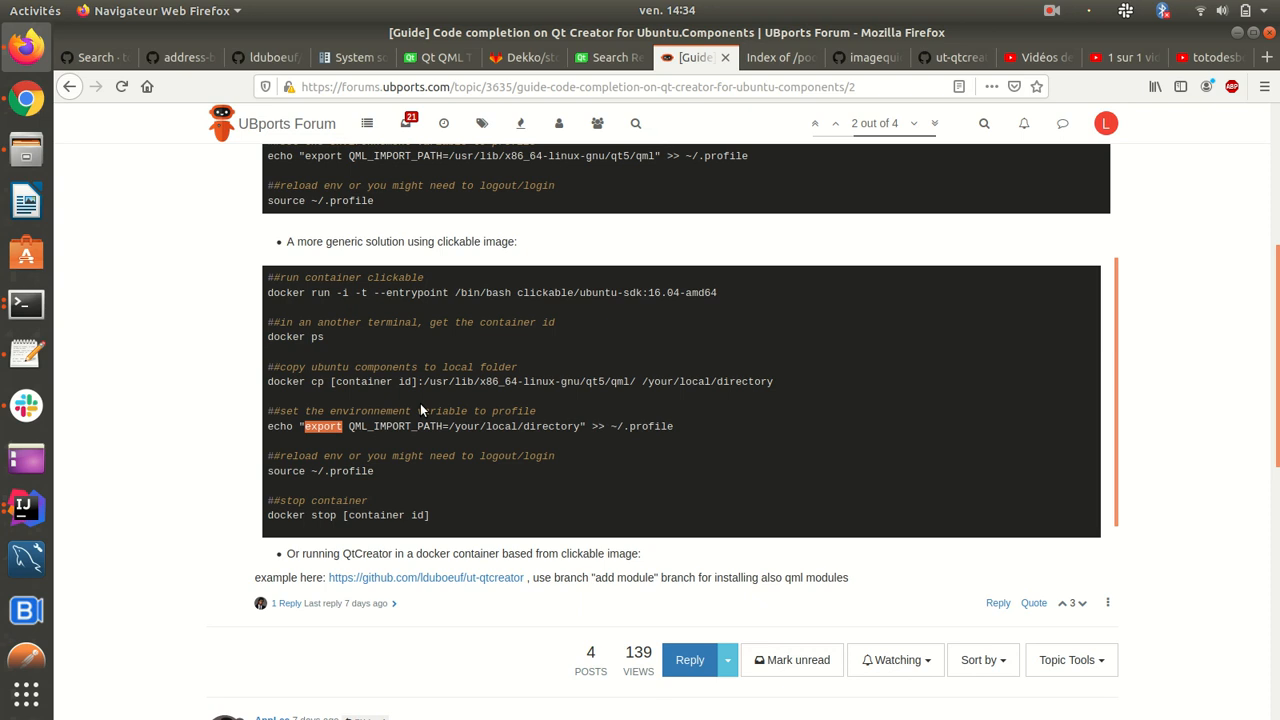
mouse_move(254, 392)
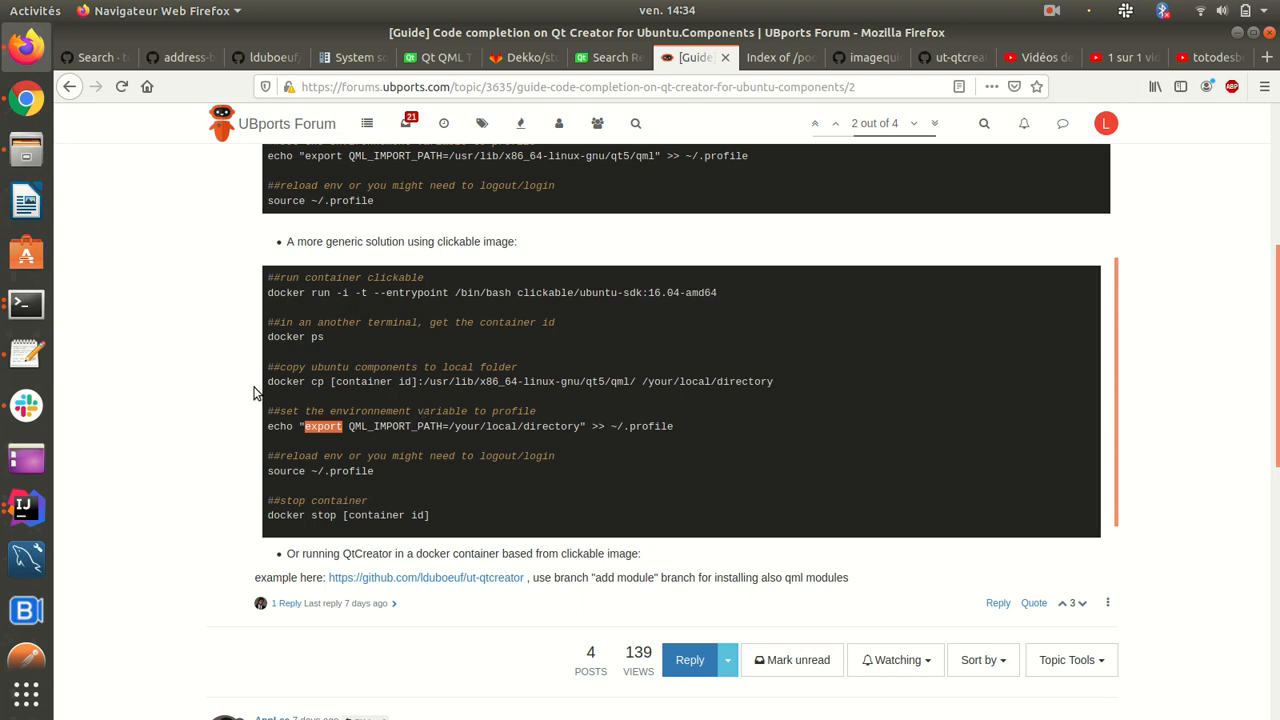
scroll("down", 3)
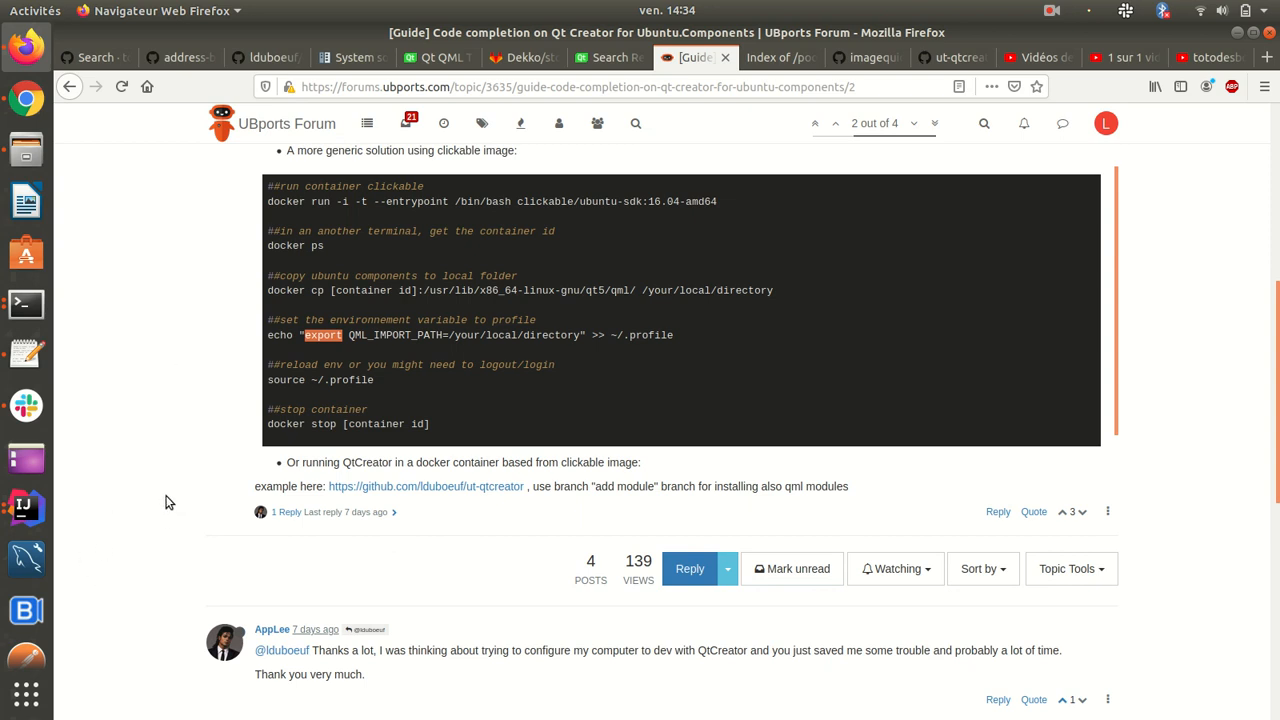
scroll("down", 3)
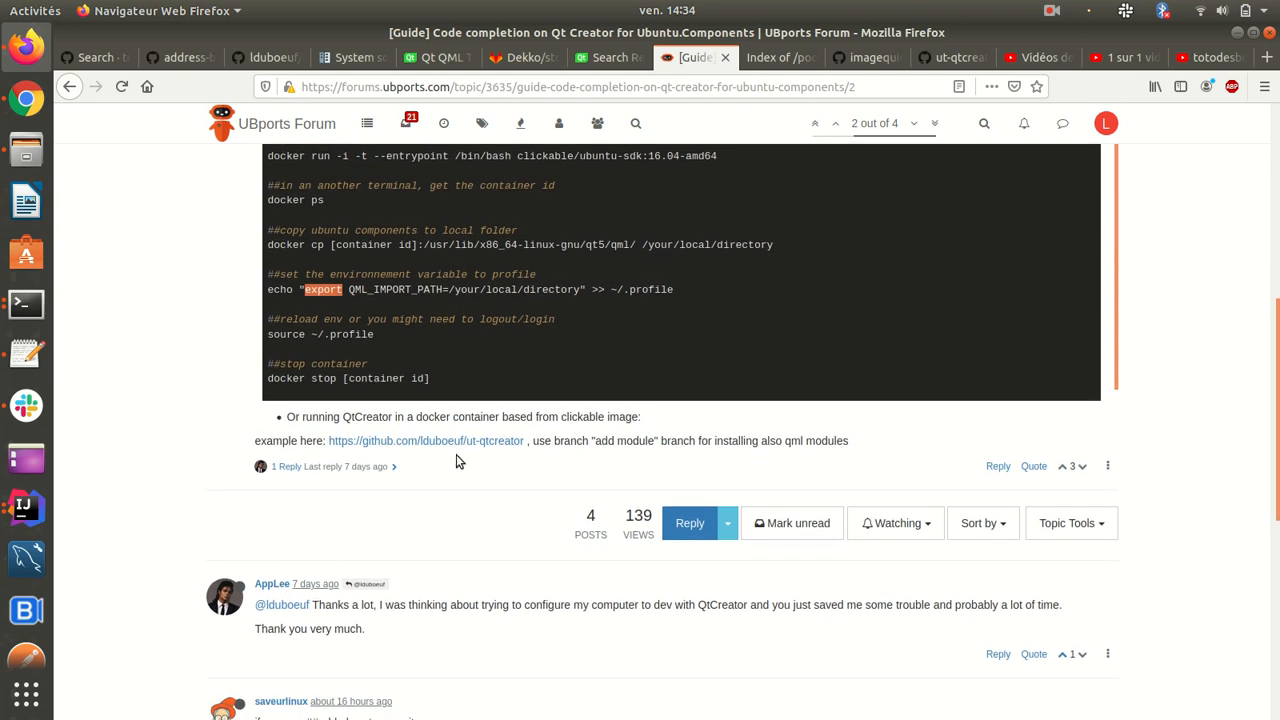
Step: Go to the ut-qtcreator repository and switch to its add_modules branch
left_click(456, 442)
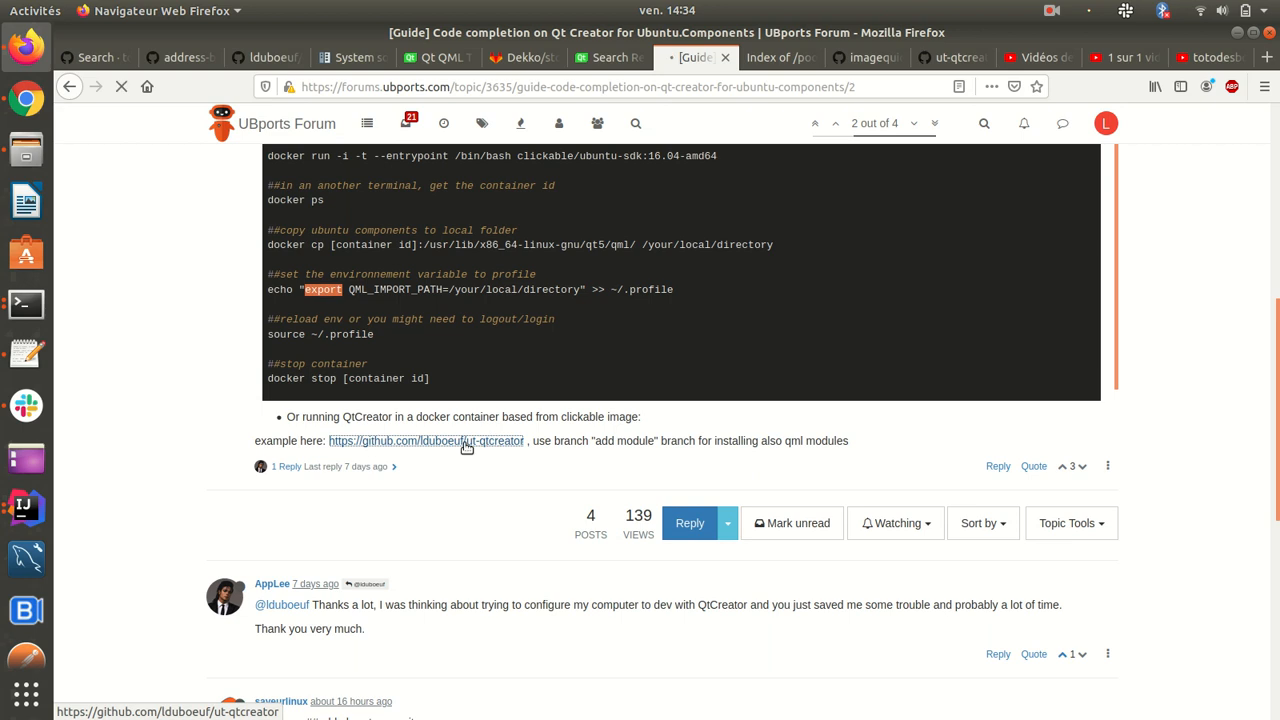
left_click(426, 440)
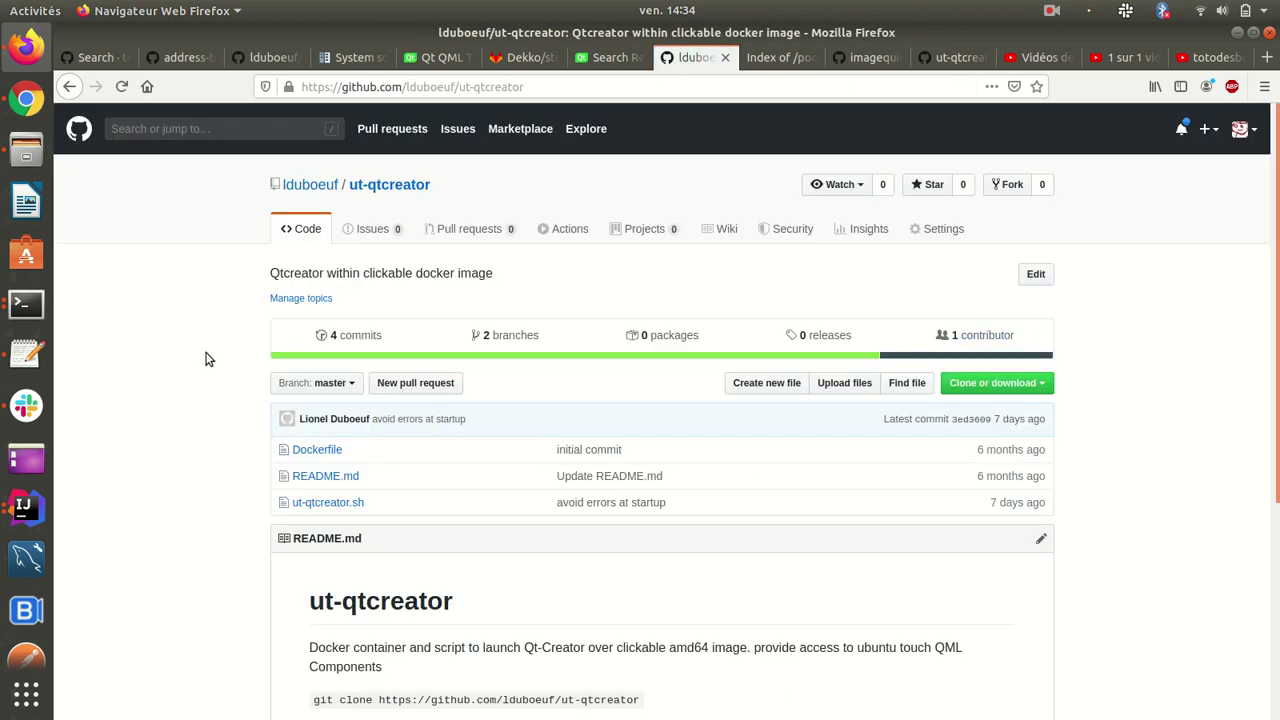
mouse_move(408, 206)
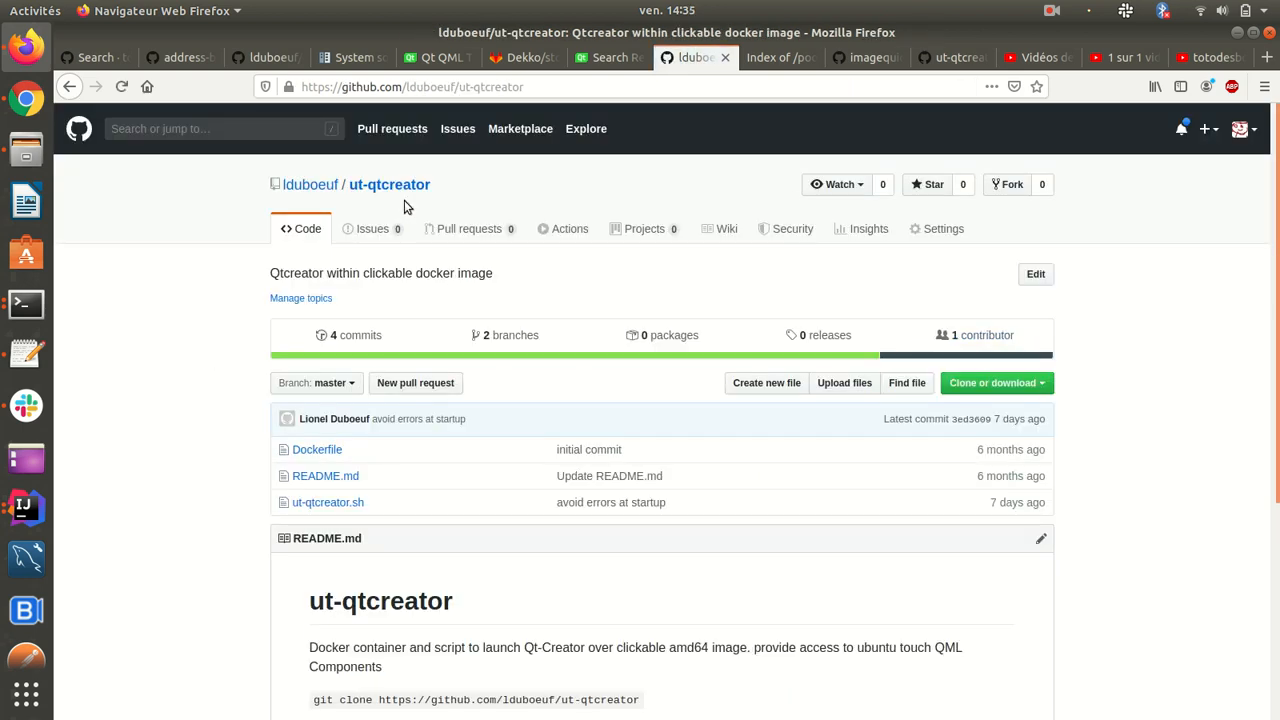
mouse_move(488, 344)
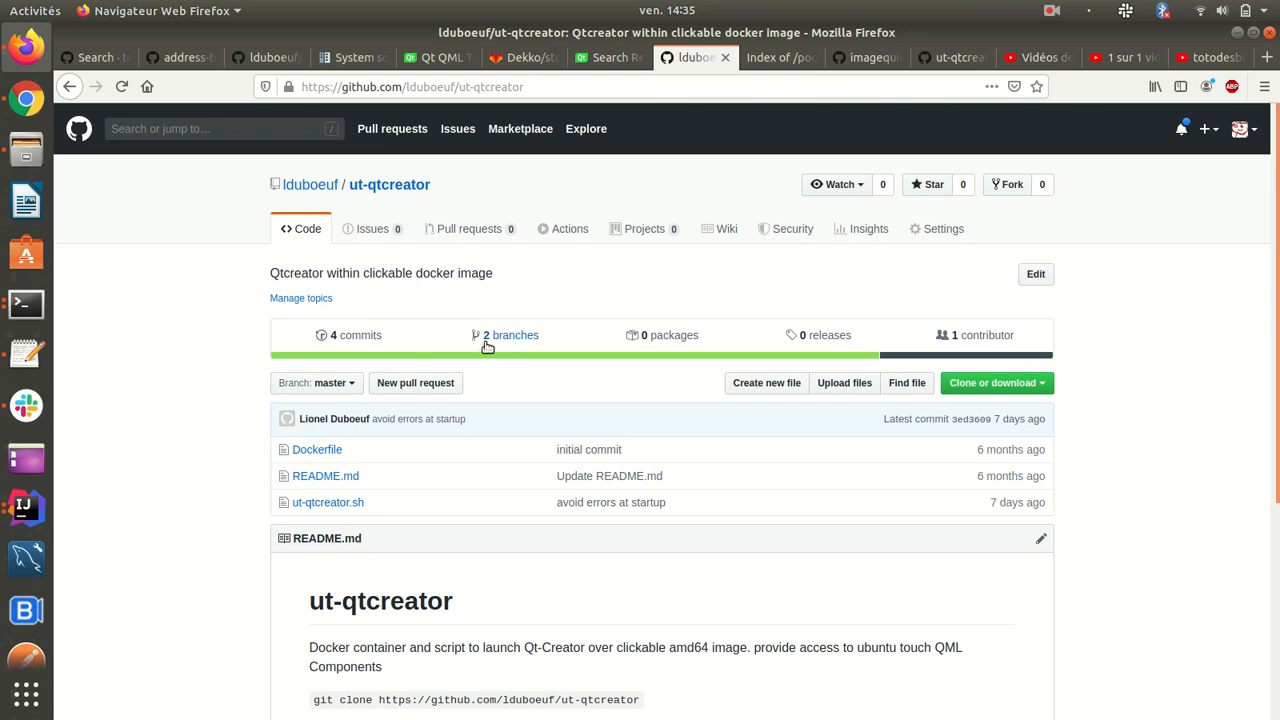
mouse_move(508, 340)
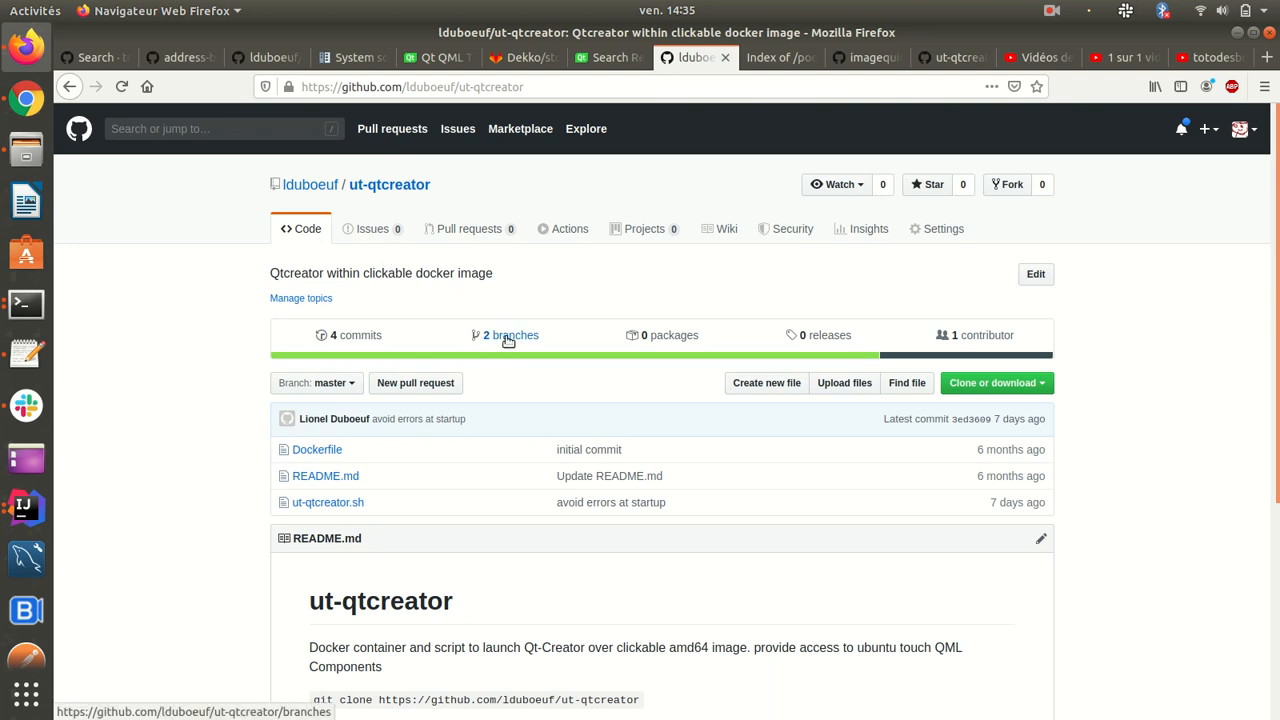
left_click(510, 336)
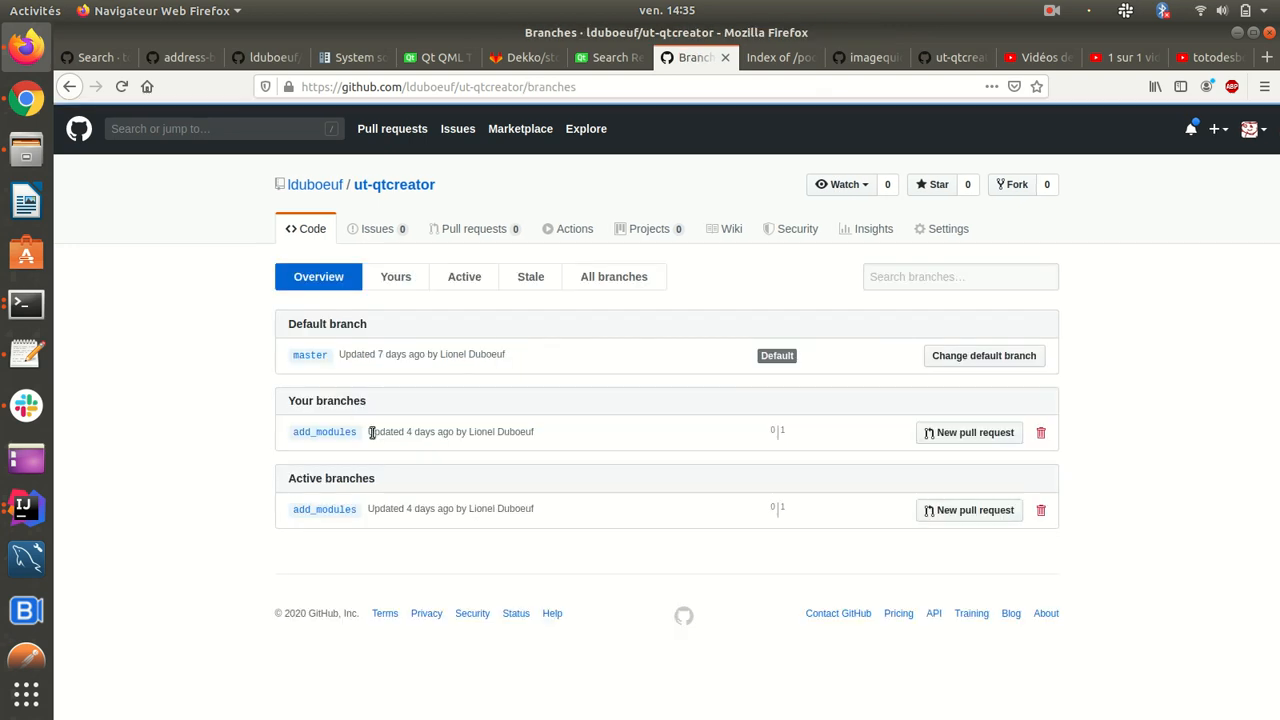
left_click(324, 432)
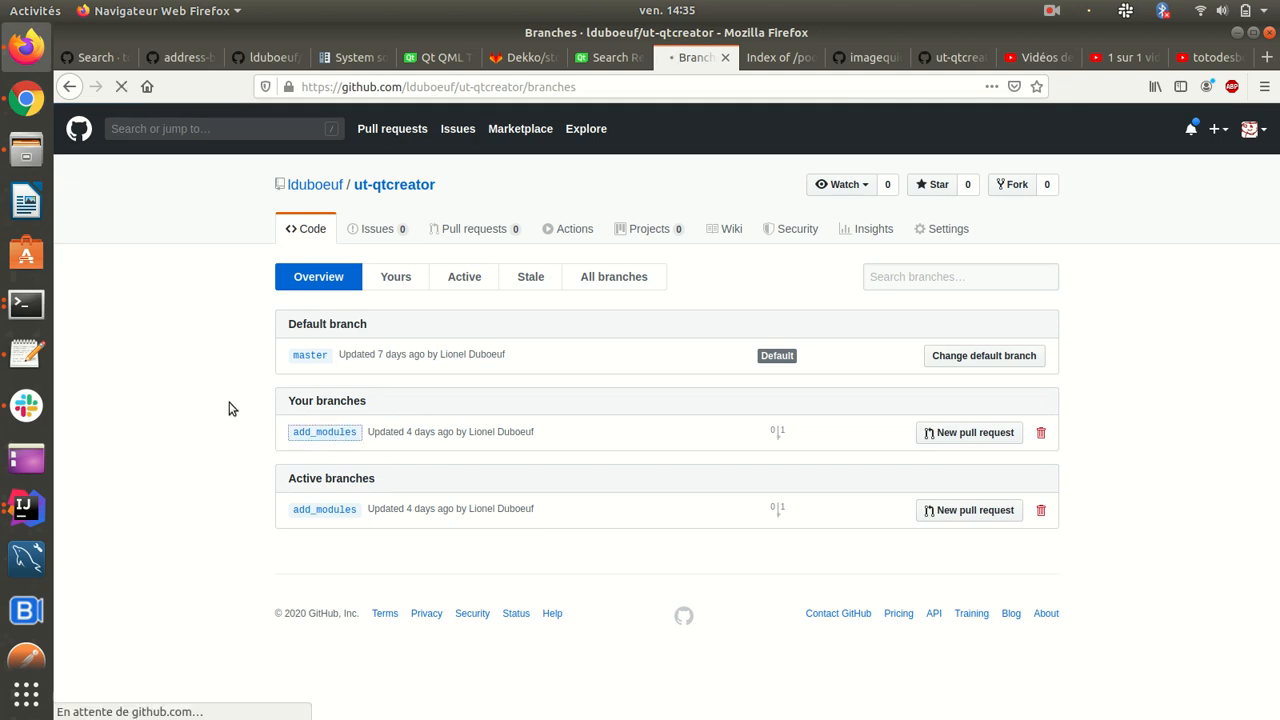
Step: View the branch's Dockerfile and pick out the base image name in its FROM line
left_click(324, 432)
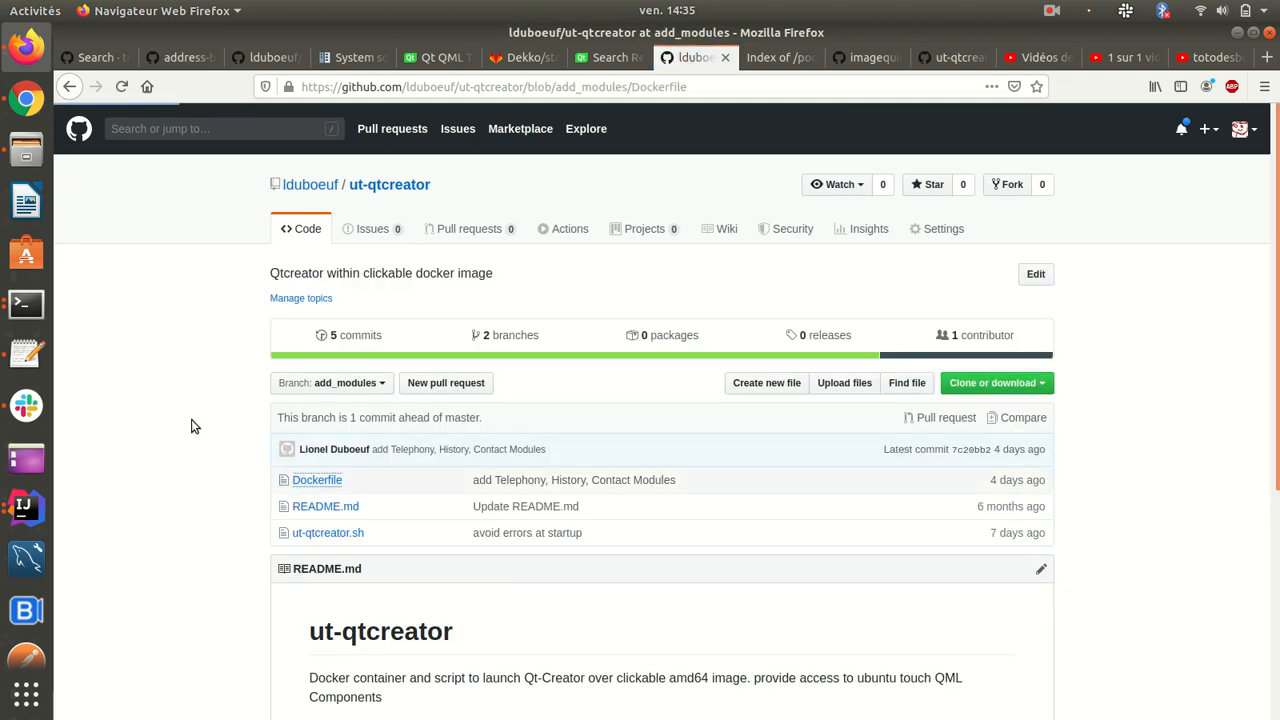
left_click(316, 480)
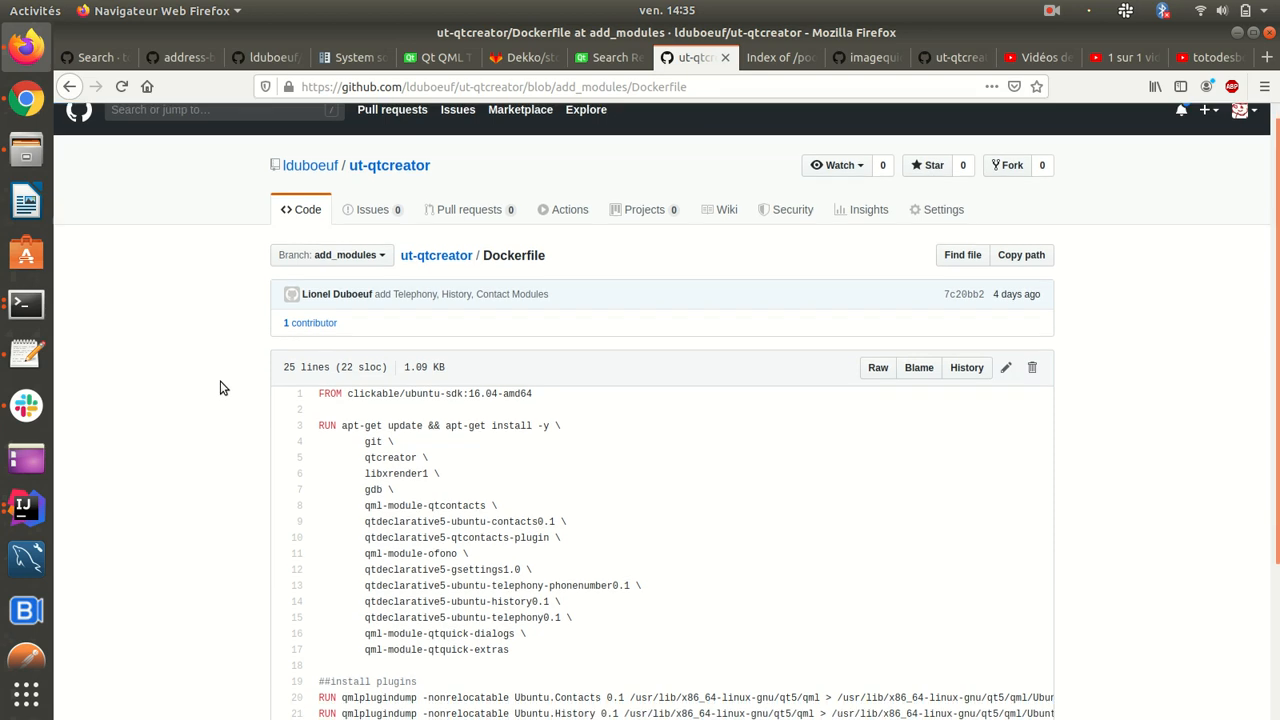
scroll("down", 3)
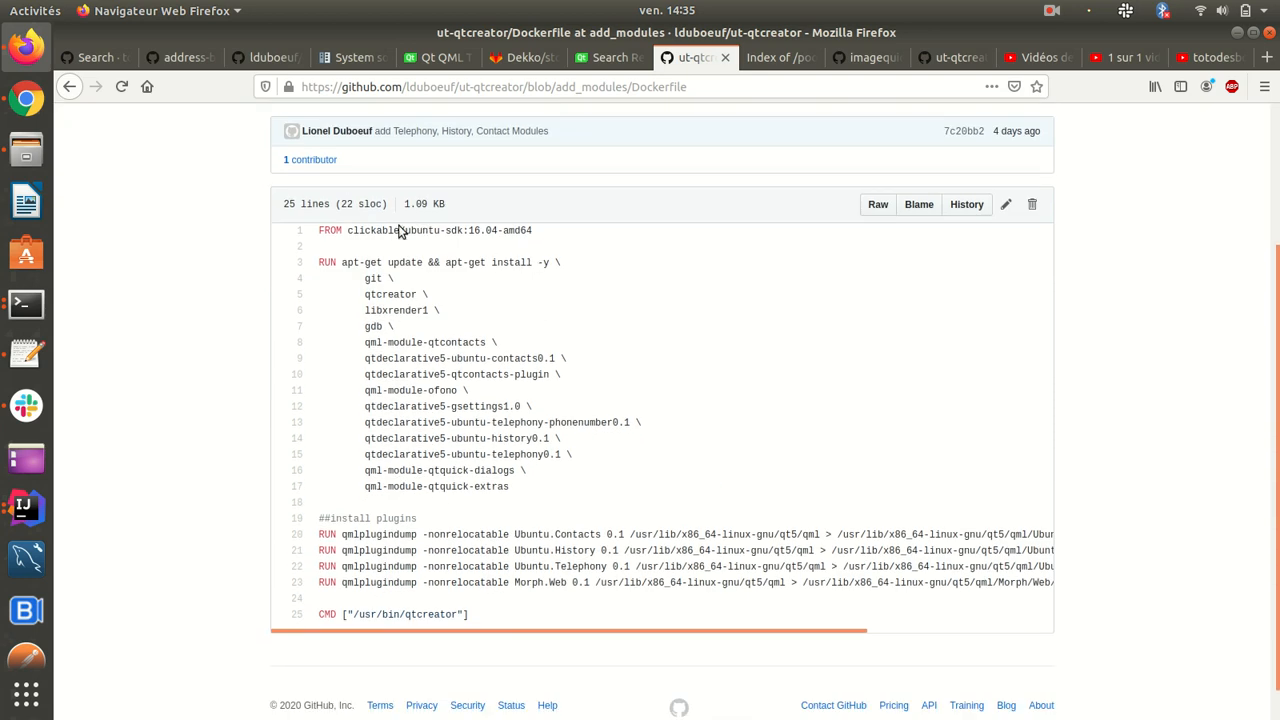
double_click(372, 230)
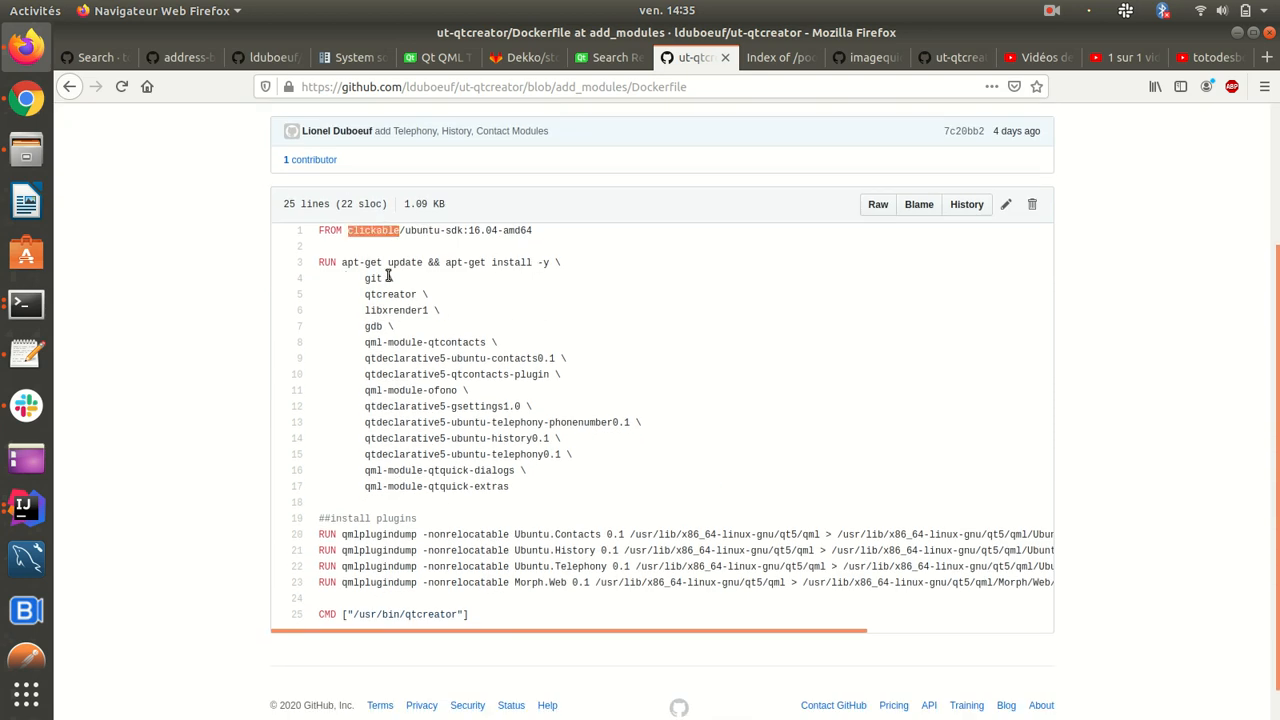
mouse_move(512, 472)
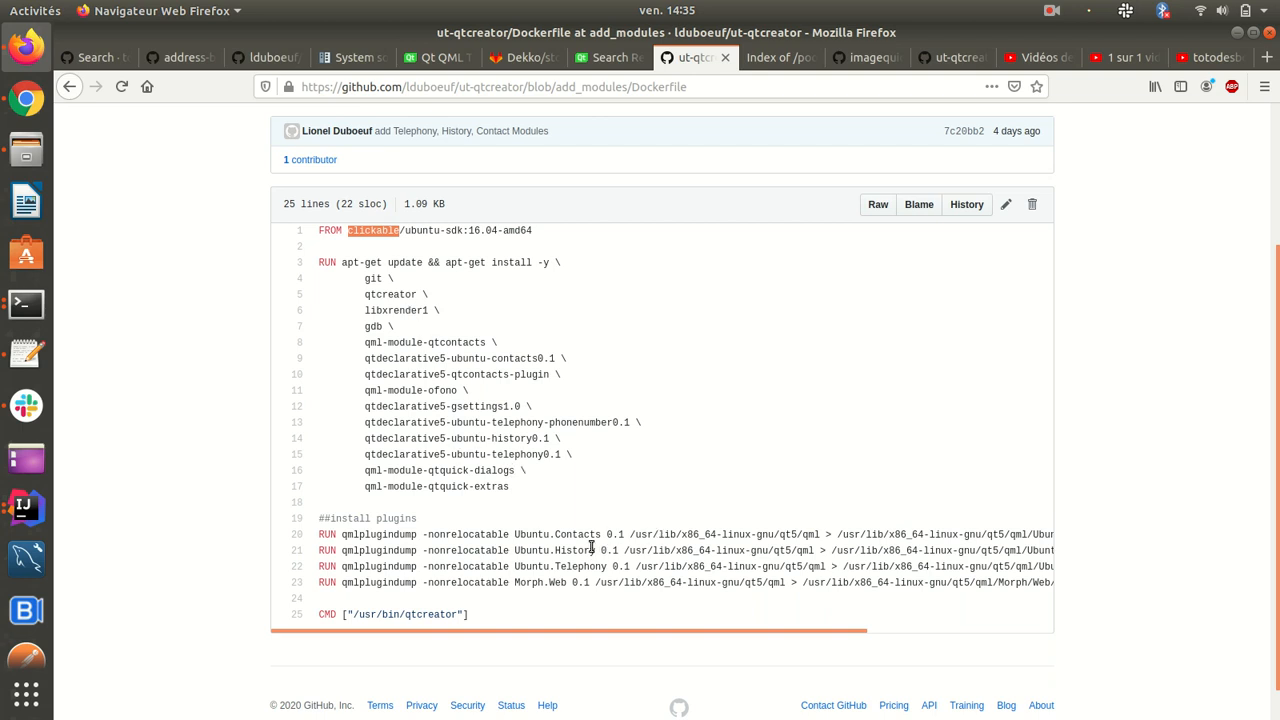
mouse_move(536, 534)
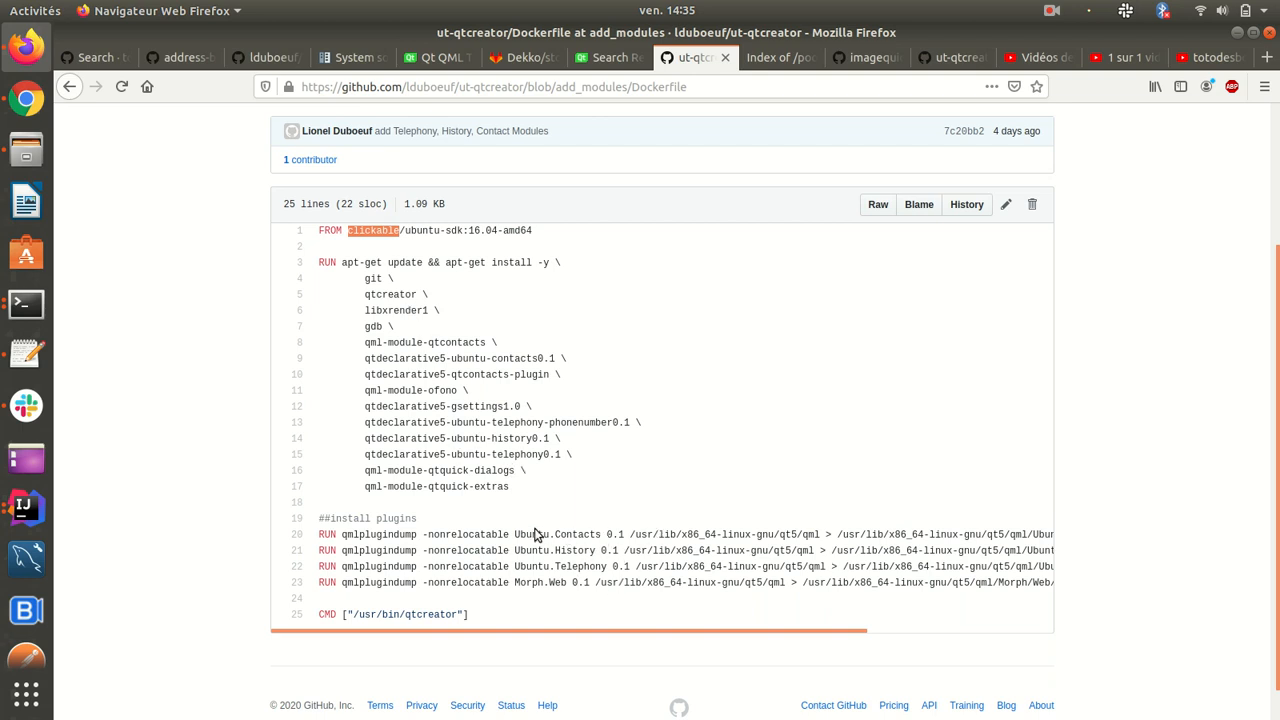
mouse_move(586, 552)
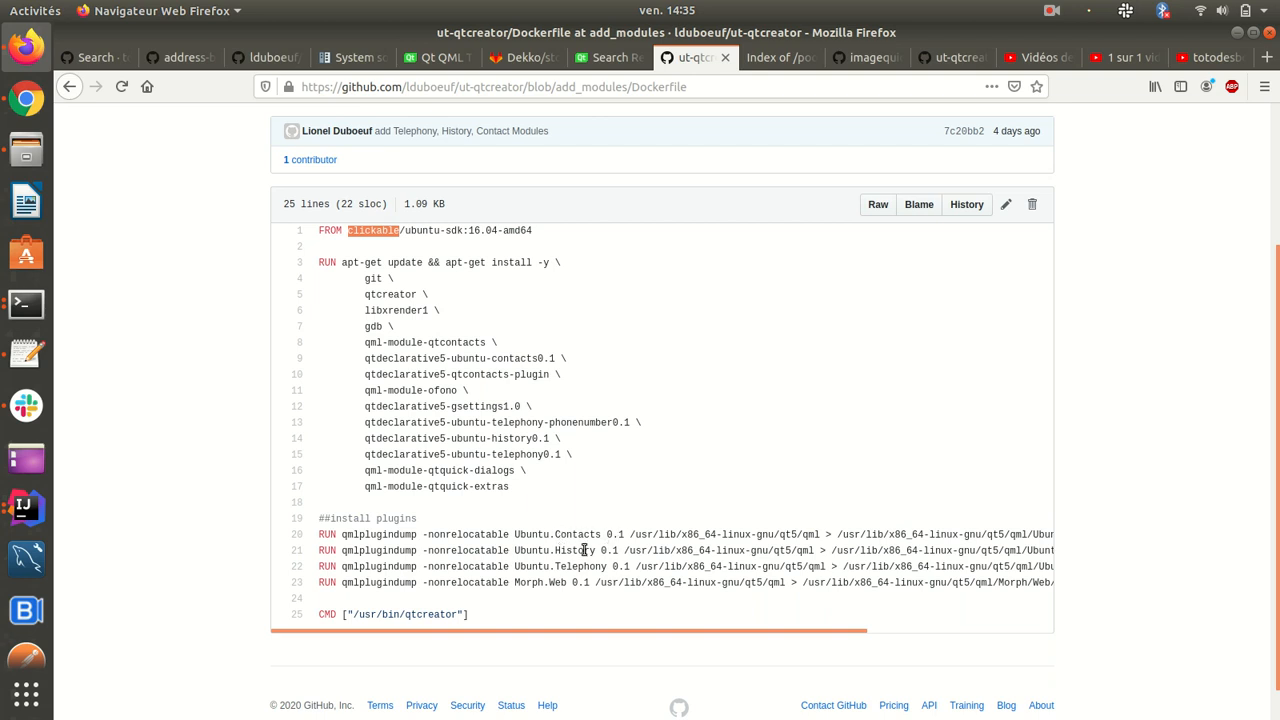
mouse_move(328, 390)
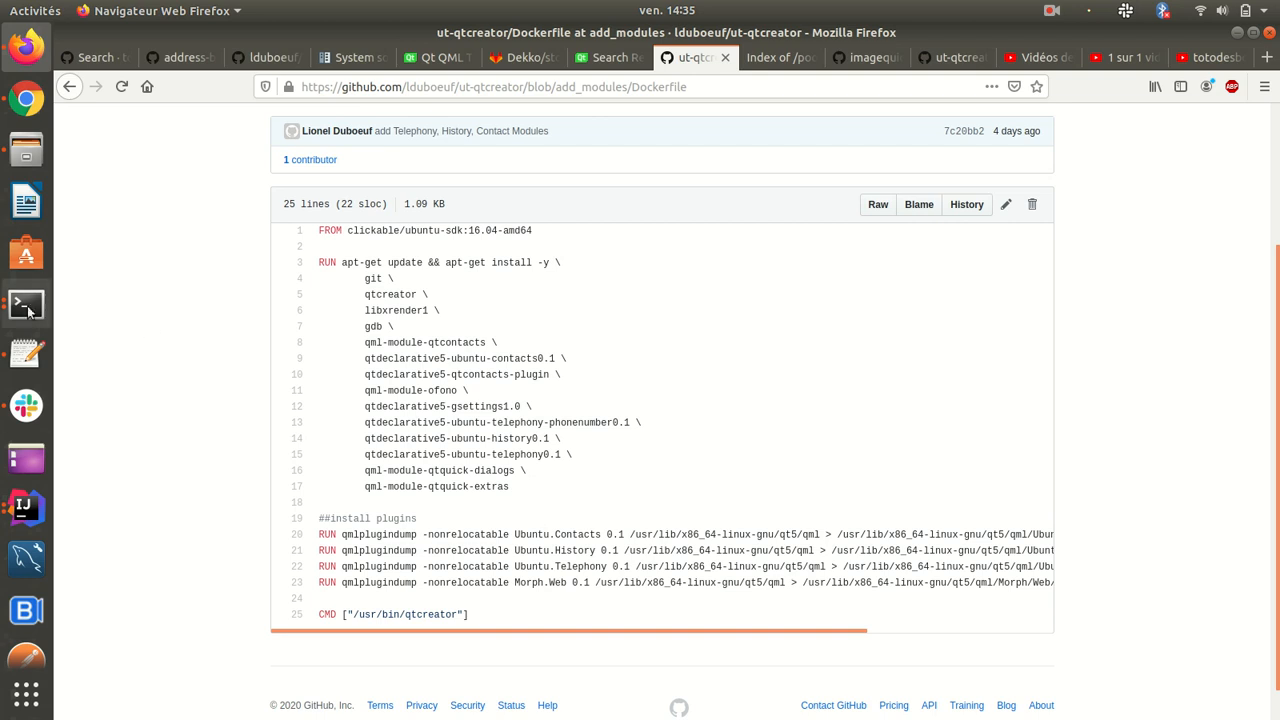
Step: Bring the terminal forward and review the ./ut-qtcreator.sh launch output at the prompt
left_click(24, 304)
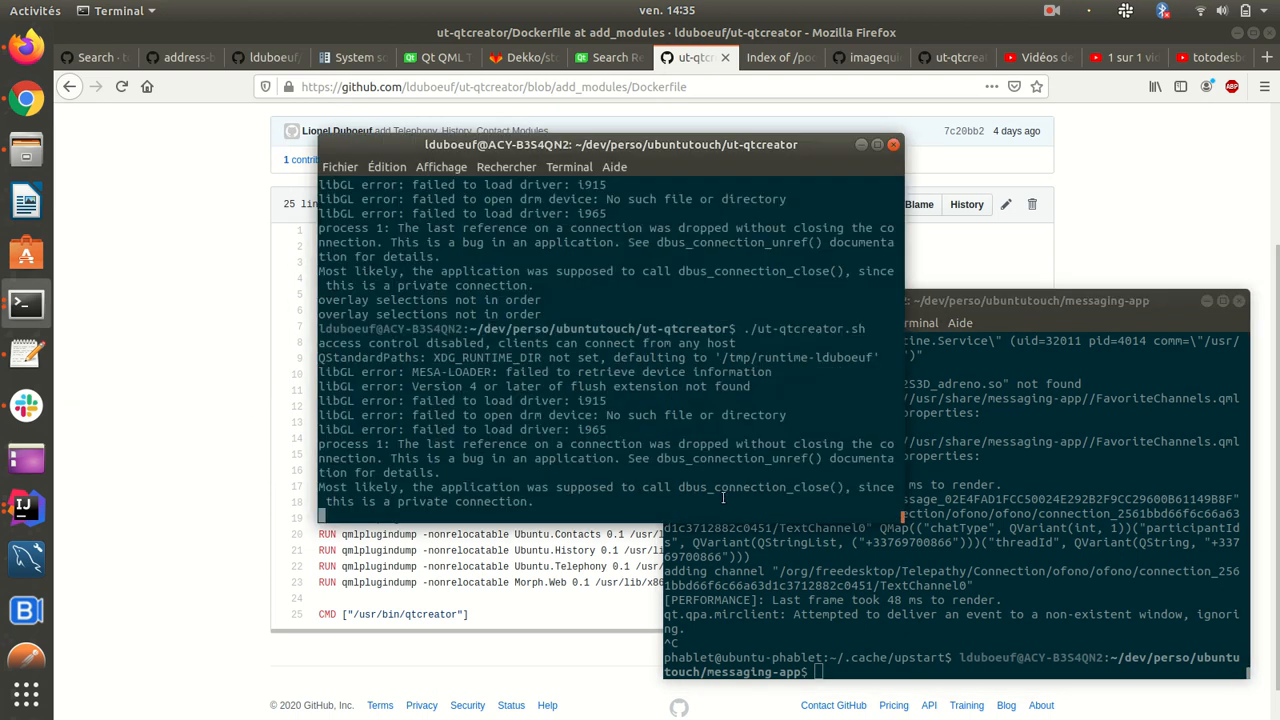
mouse_move(24, 694)
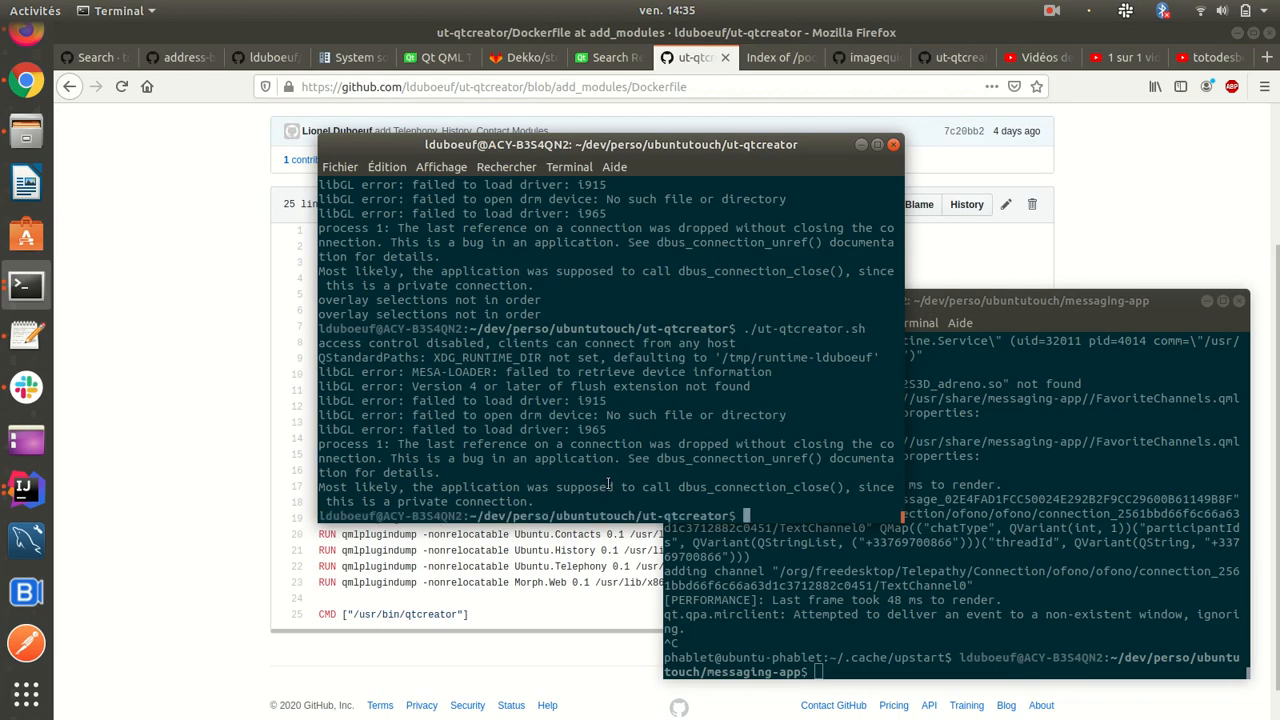
type("./")
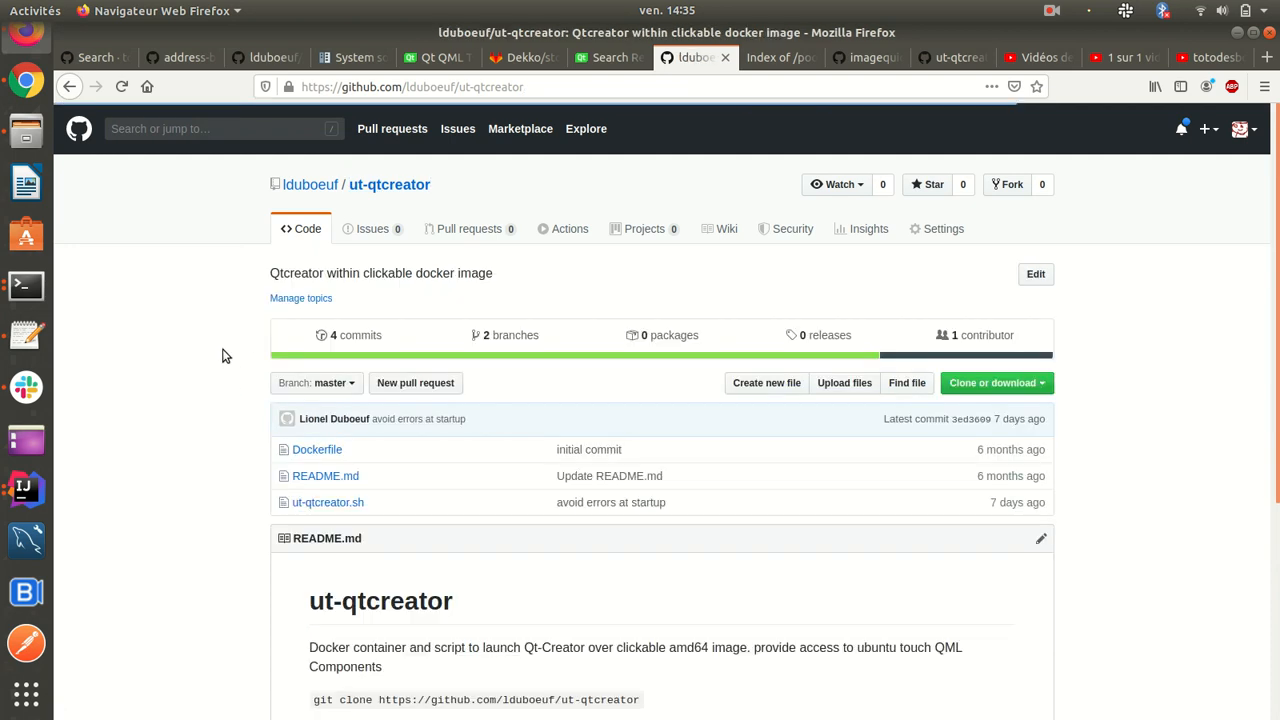
Step: Select the README's 'docker build -t ut-qtcreator:base .' command and move to the terminal to run it
scroll("down", 3)
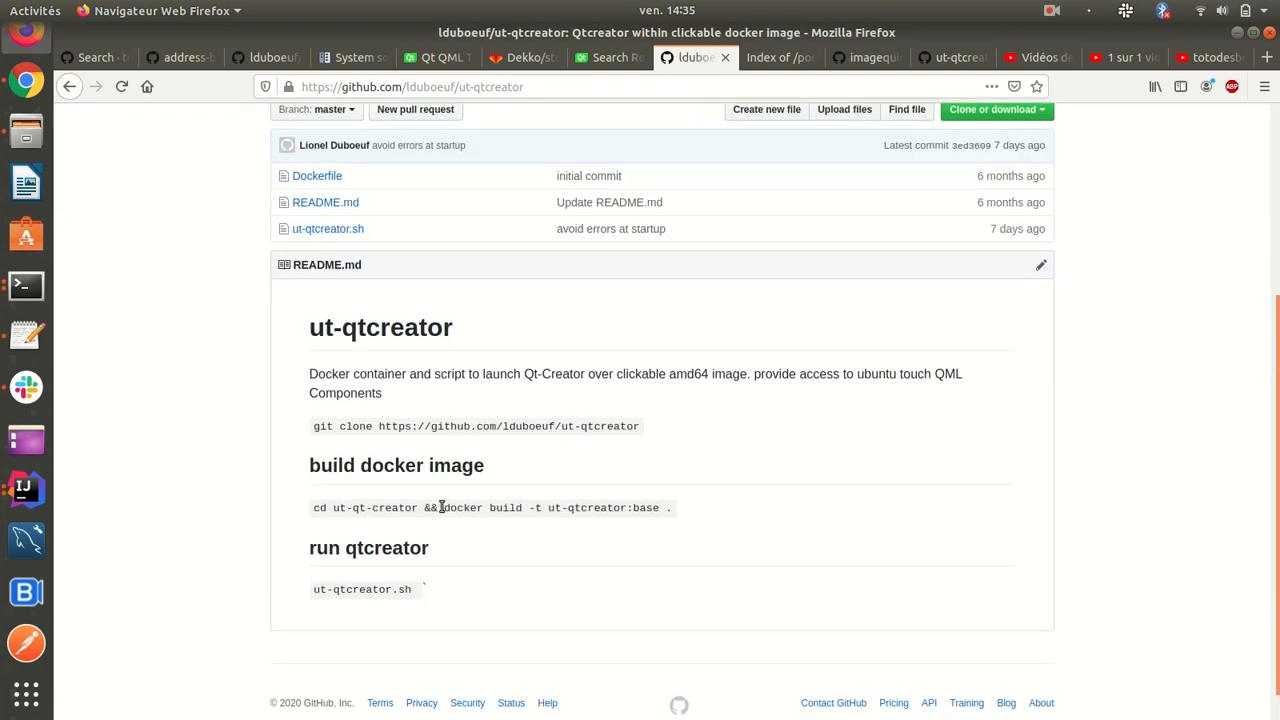
mouse_move(438, 508)
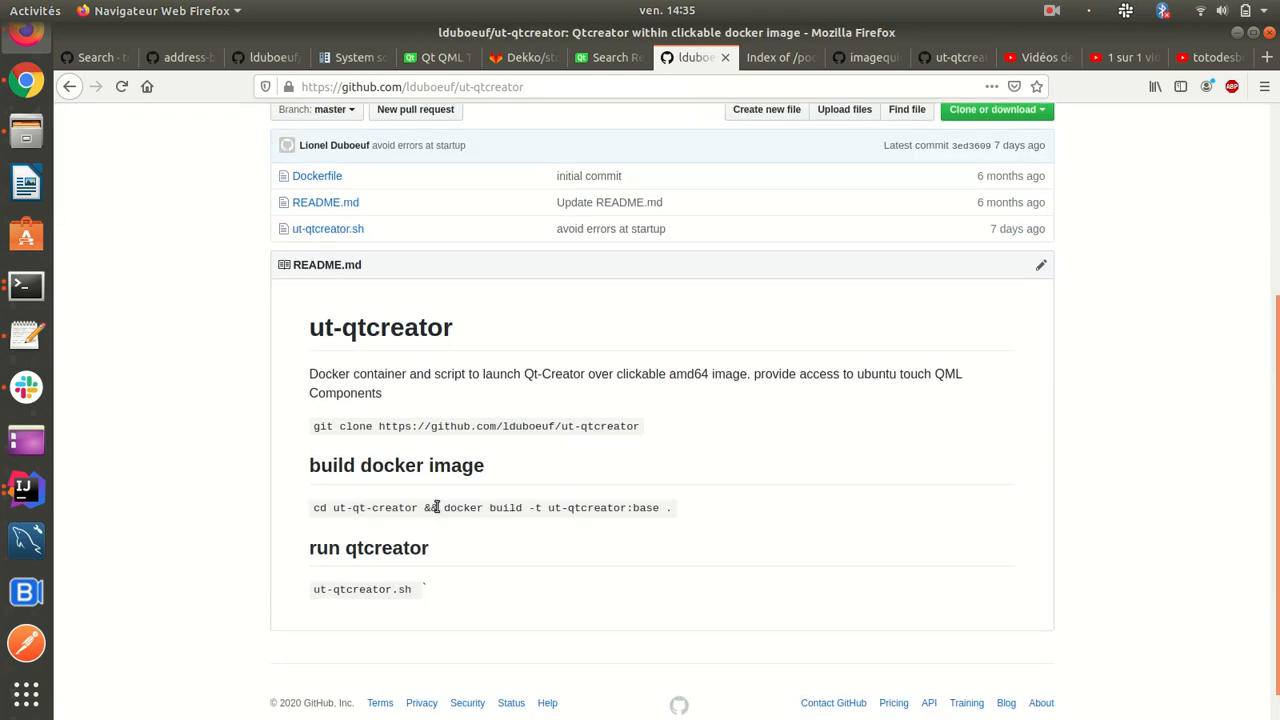
left_click_drag(440, 508, 672, 508)
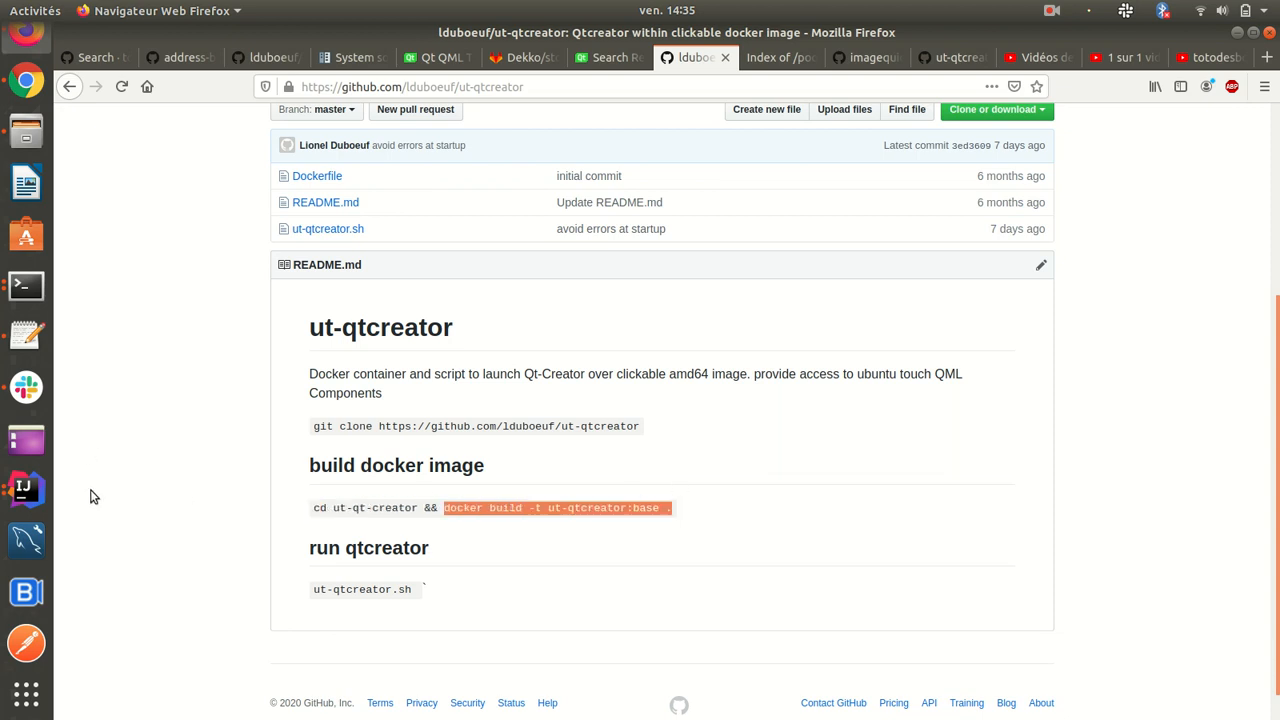
mouse_move(22, 284)
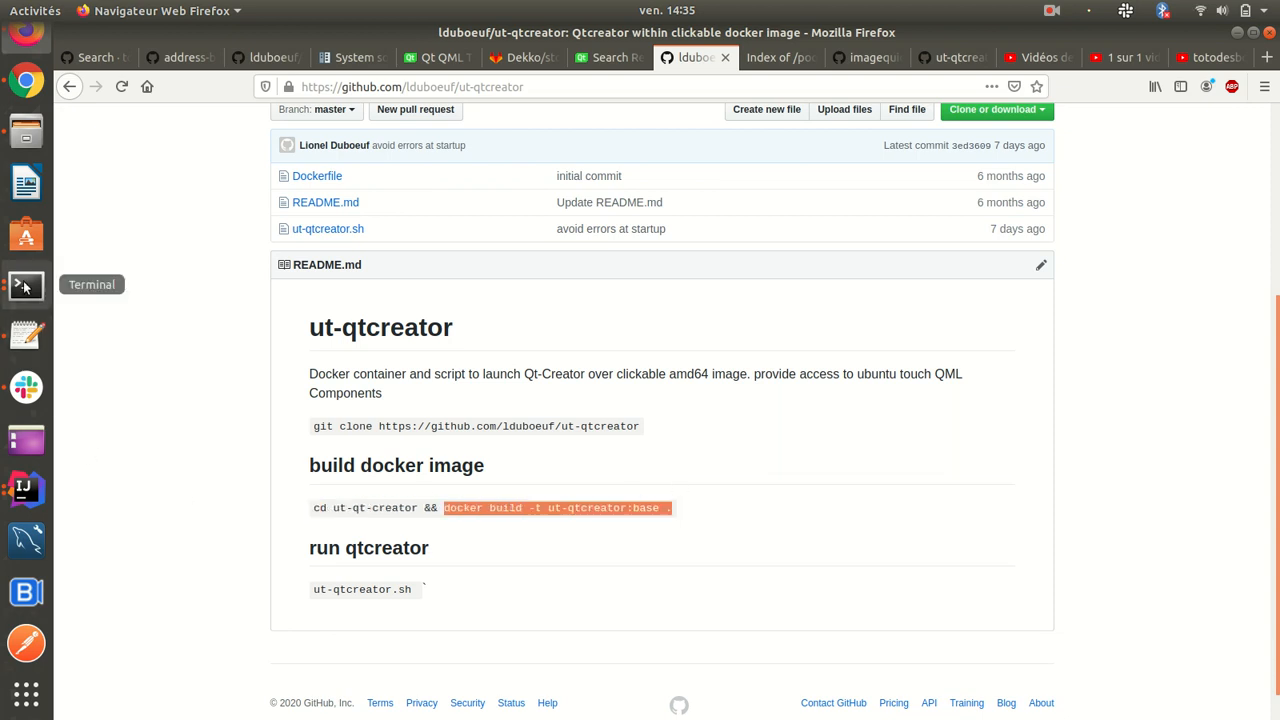
left_click(24, 284)
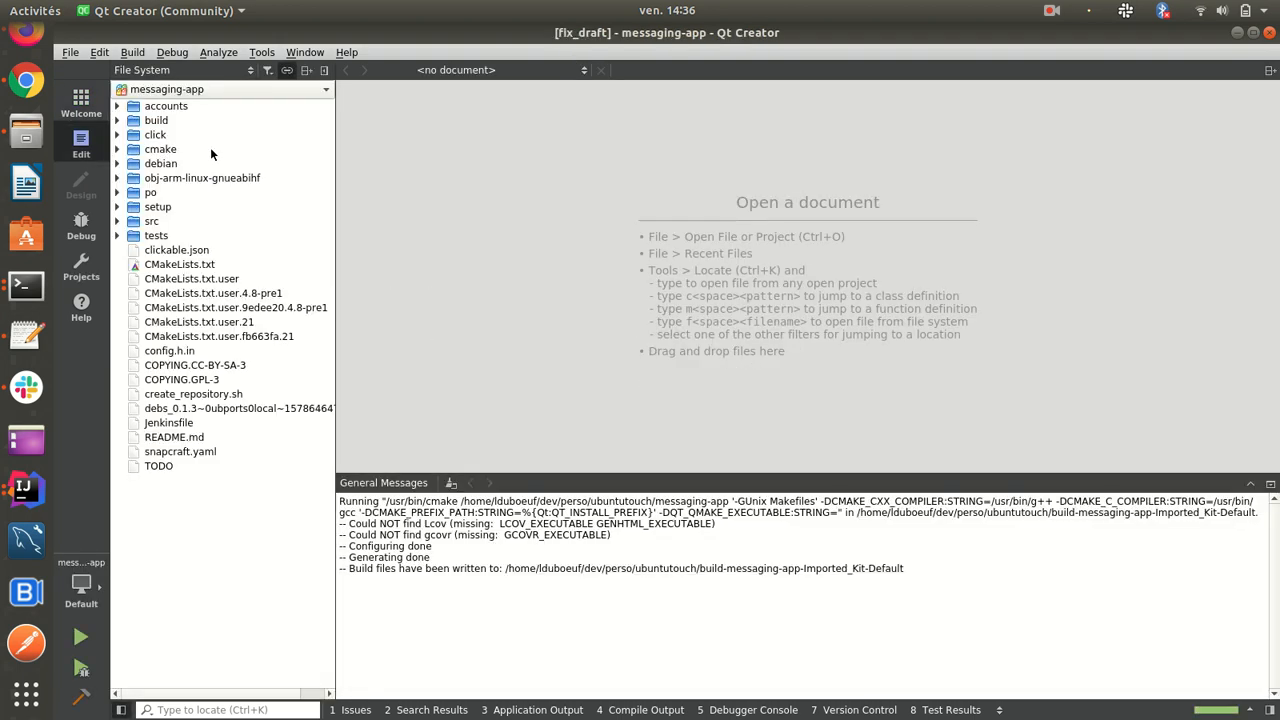
Step: Browse into the src/qml folder to MainPage.qml, then show the open terminal windows
left_click(116, 220)
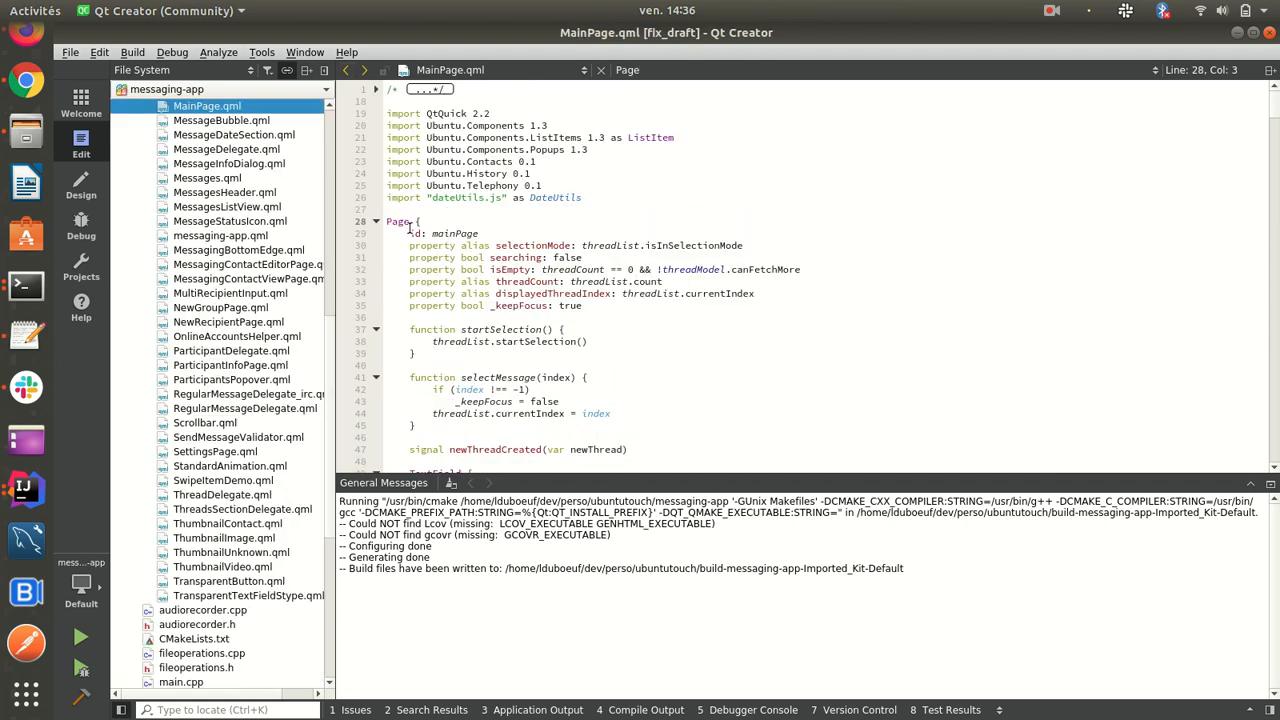
mouse_move(396, 220)
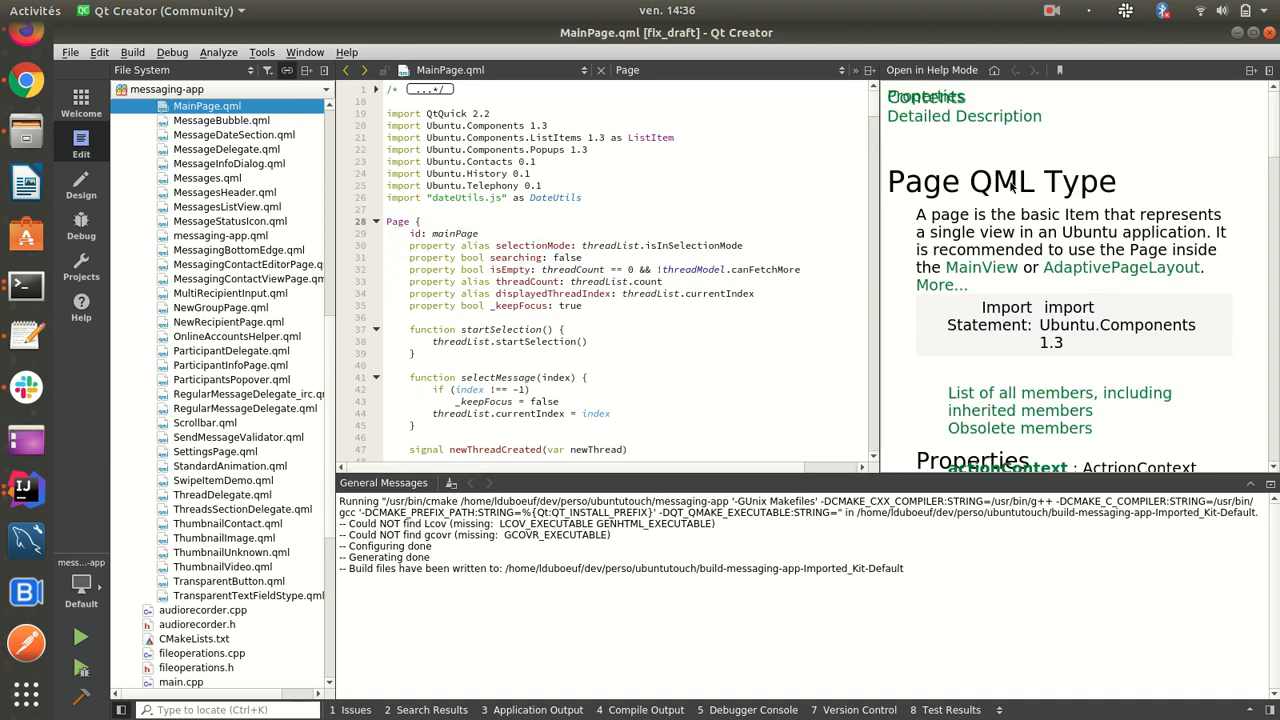
scroll("down", 3)
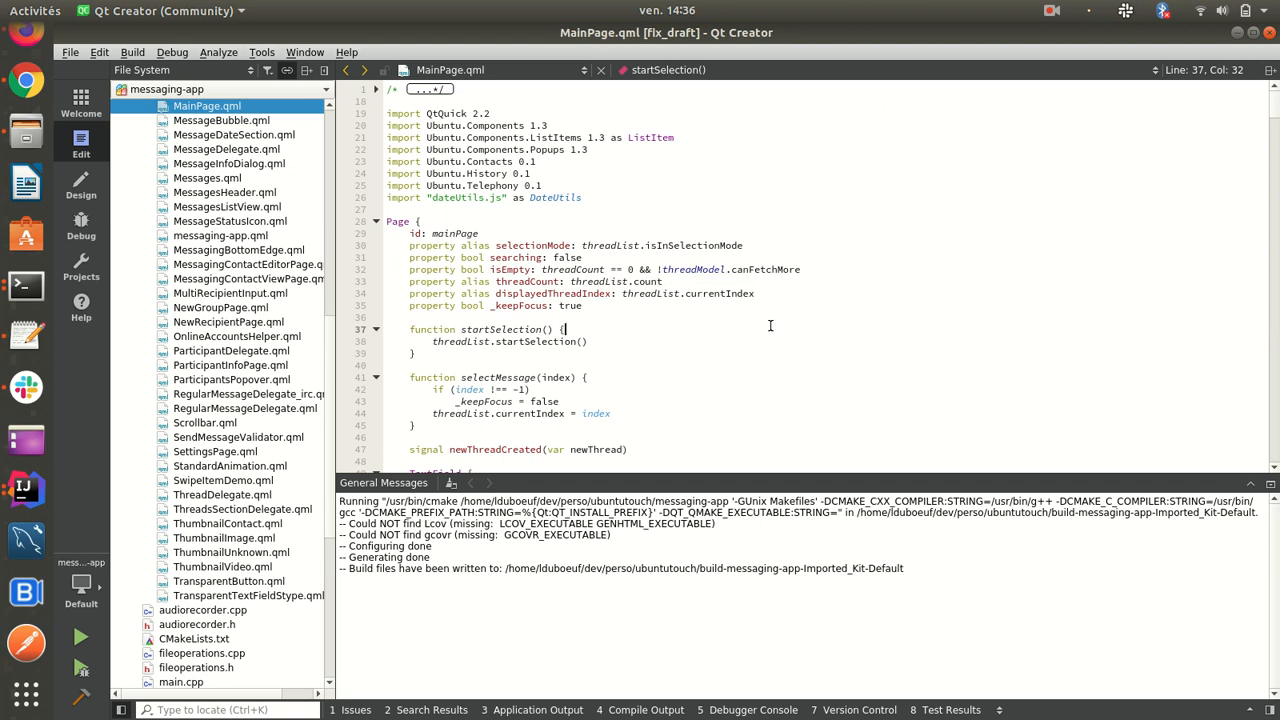
mouse_move(768, 316)
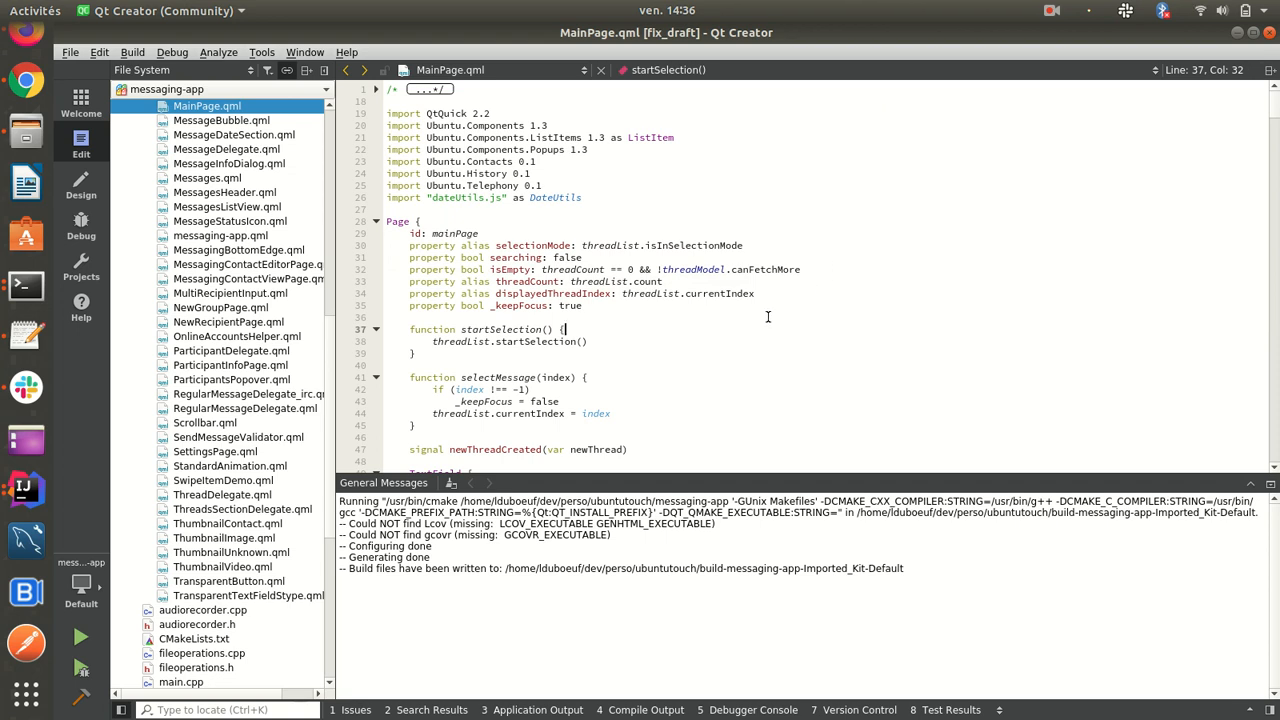
mouse_move(728, 344)
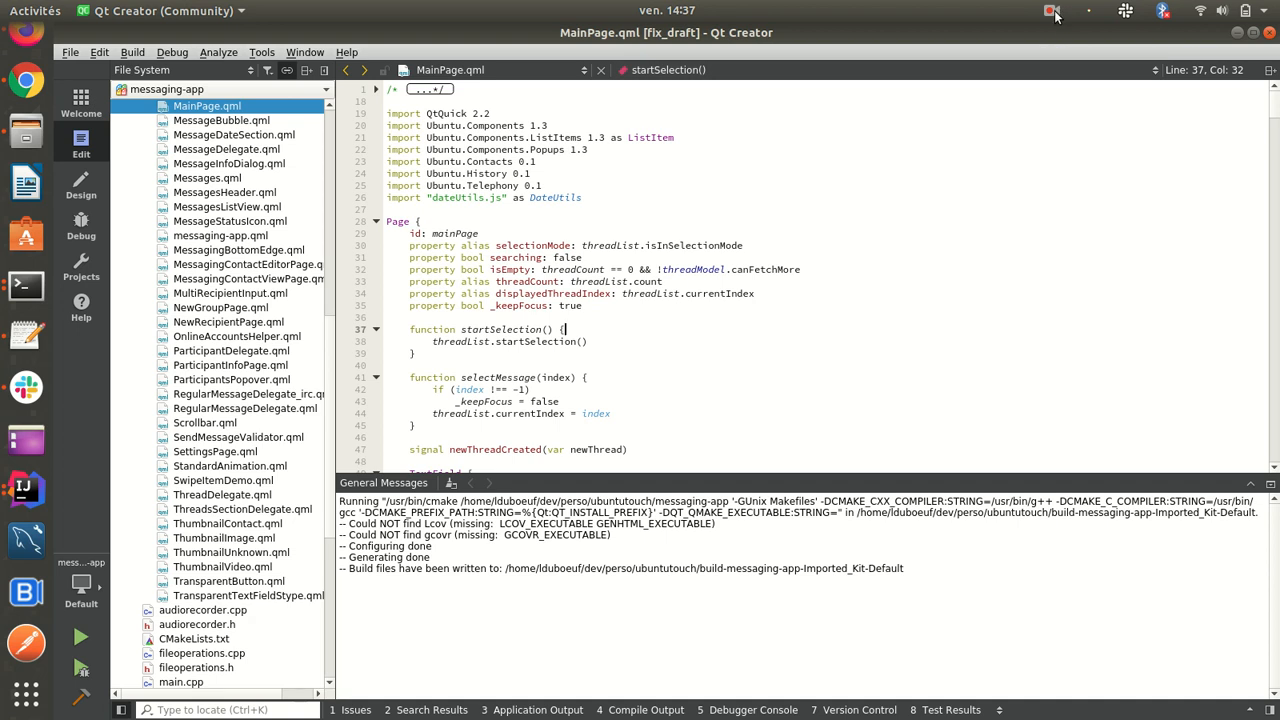
left_click(1054, 12)
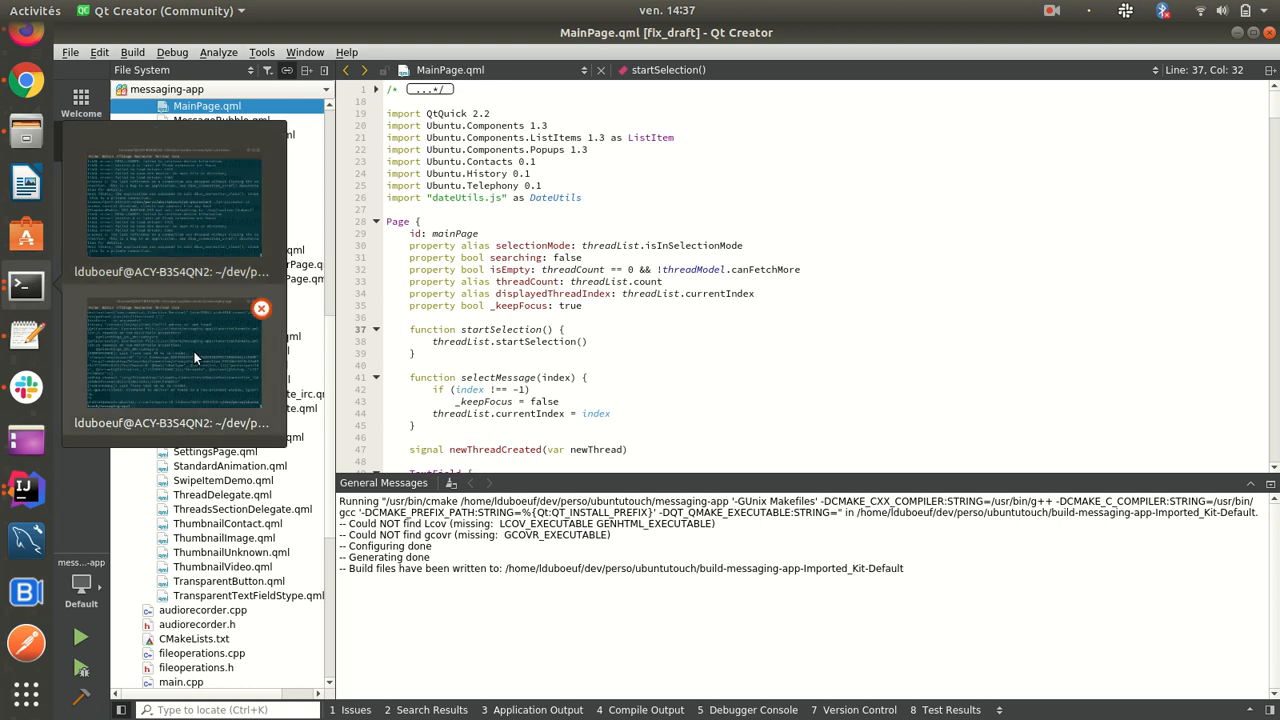
mouse_move(188, 244)
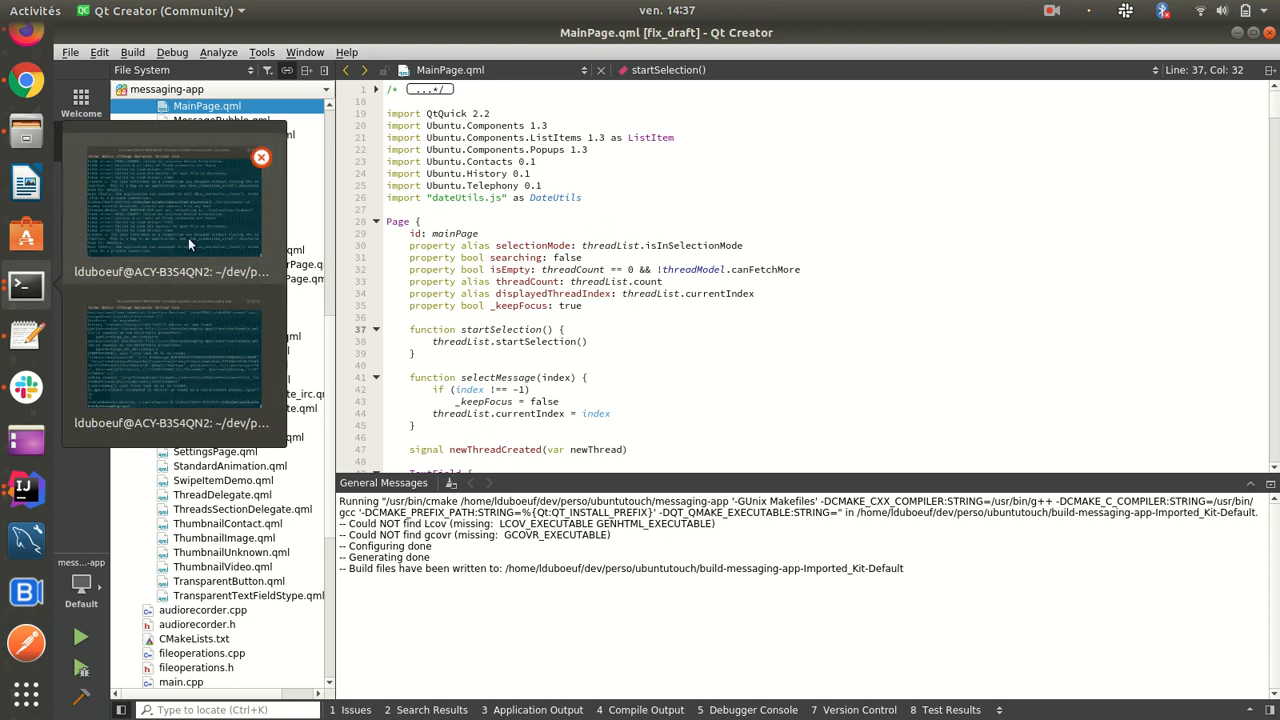